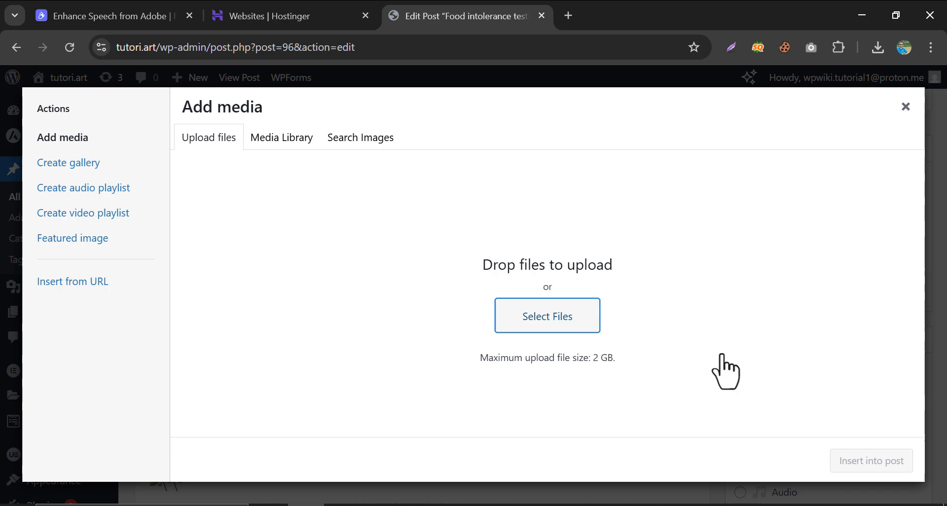
Close the Add media dialog and view the dailyst.art nutritionist homepage
{"action": "left_click", "coordinate": [281, 137]}
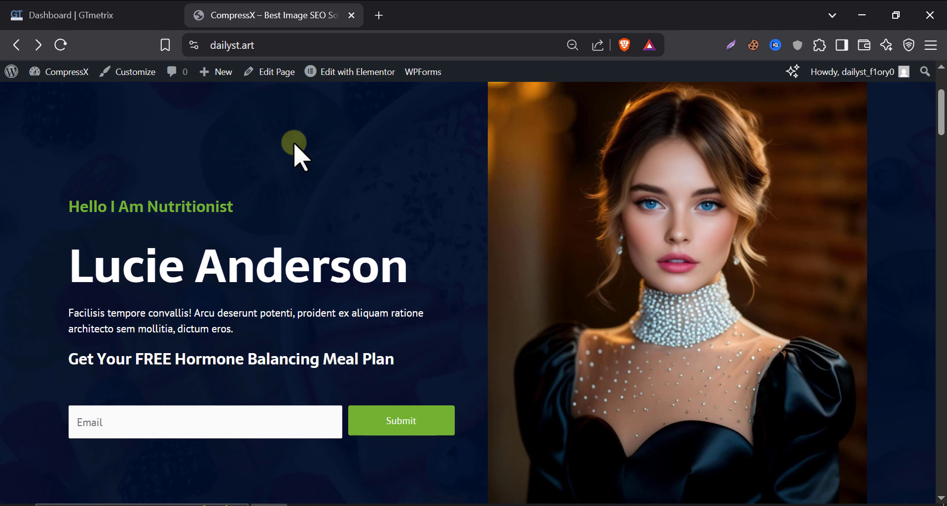
{"action": "scroll", "scroll_direction": "down", "scroll_amount": 3}
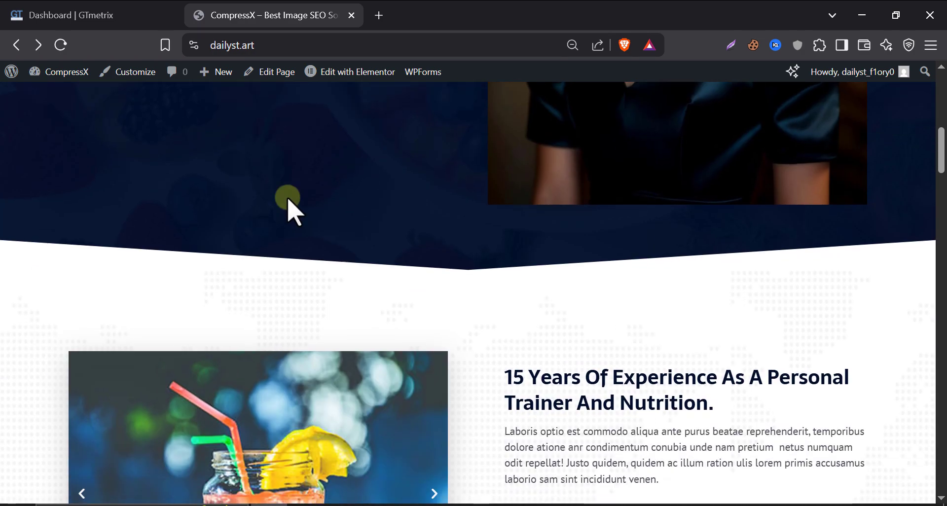
{"action": "scroll", "scroll_direction": "down", "scroll_amount": 3}
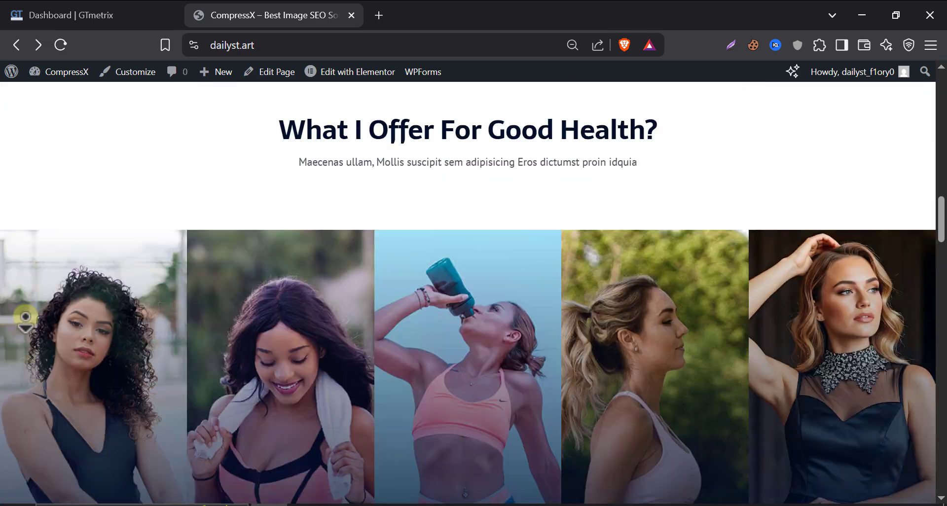
{"action": "scroll", "scroll_direction": "down", "scroll_amount": 3}
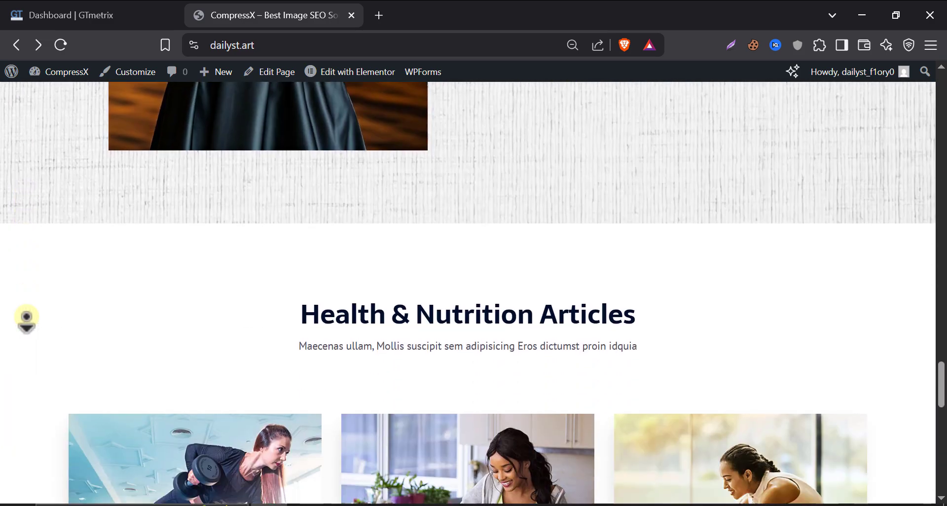
{"action": "scroll", "scroll_direction": "up", "scroll_amount": 3}
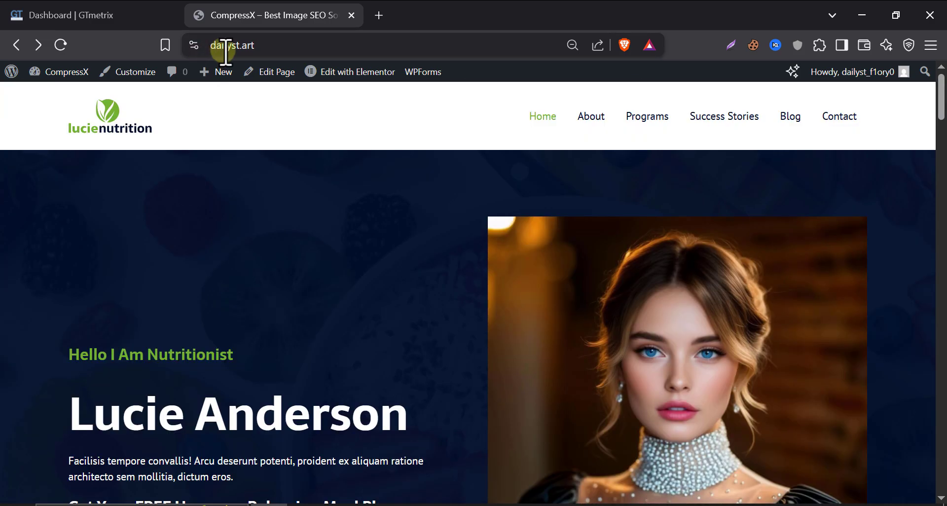
{"action": "left_click", "coordinate": [232, 45]}
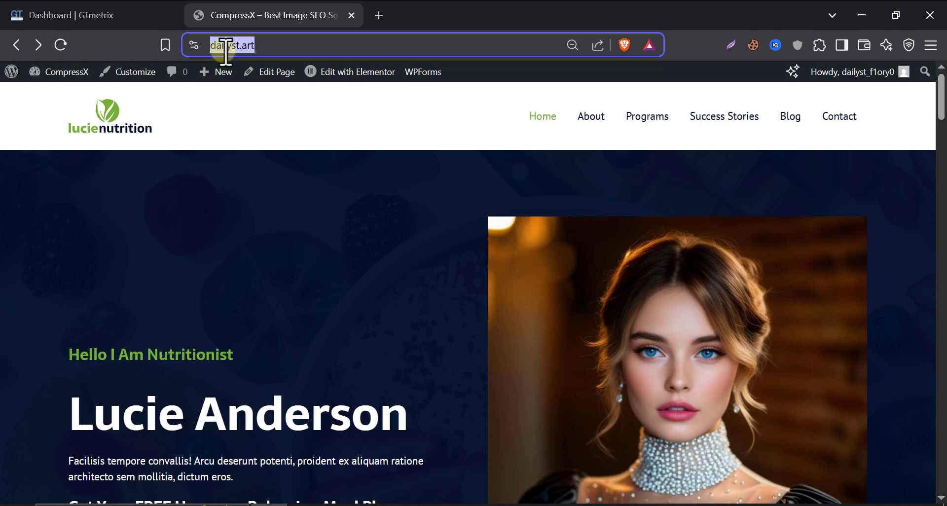
{"action": "mouse_move", "coordinate": [193, 160]}
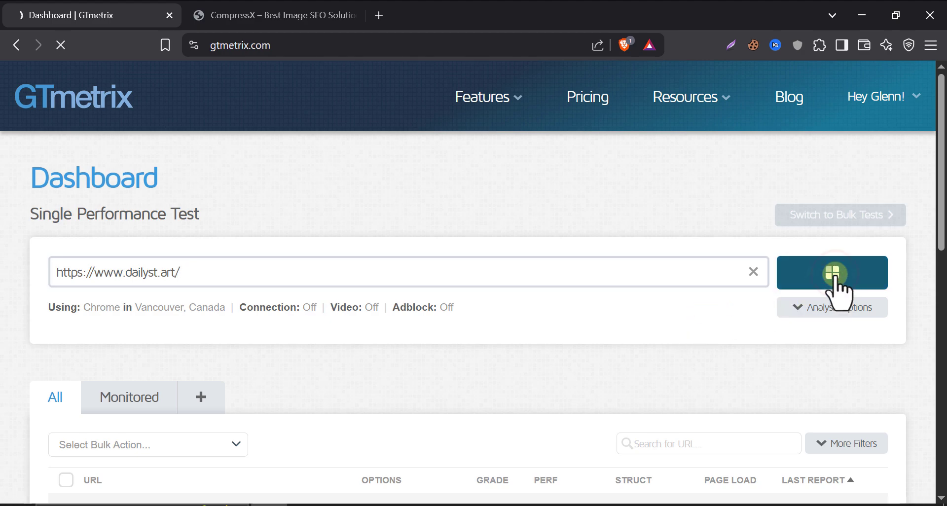
Retest dailyst.art in GTmetrix and scroll to the grade A report's top issues
{"action": "left_click", "coordinate": [831, 272]}
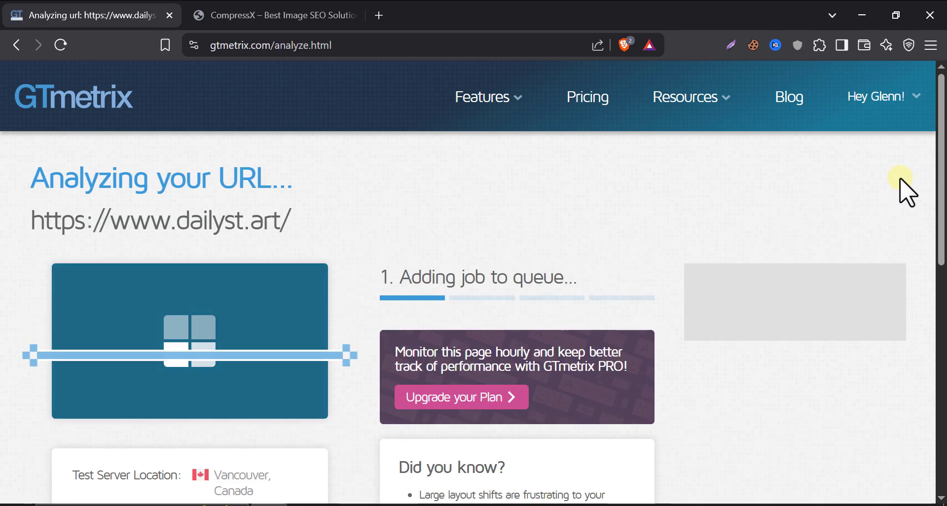
{"action": "mouse_move", "coordinate": [672, 219]}
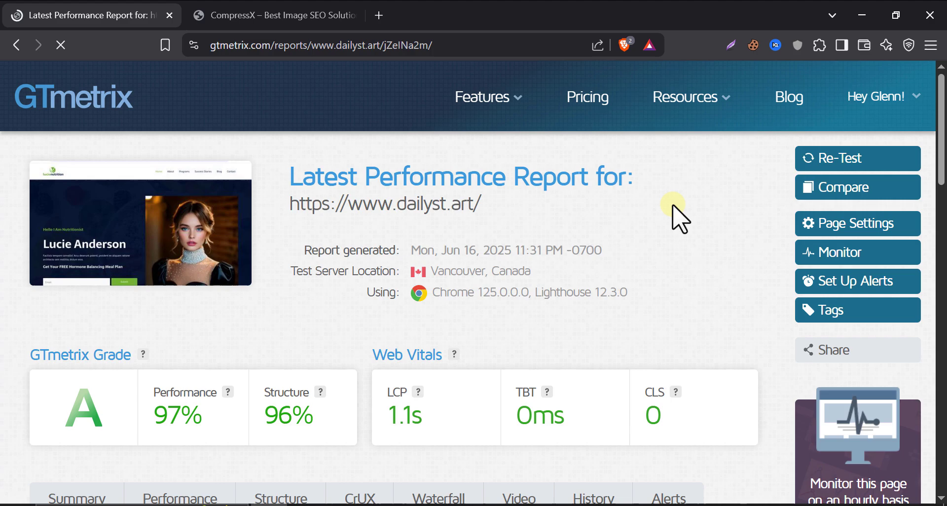
{"action": "scroll", "scroll_direction": "down", "scroll_amount": 3}
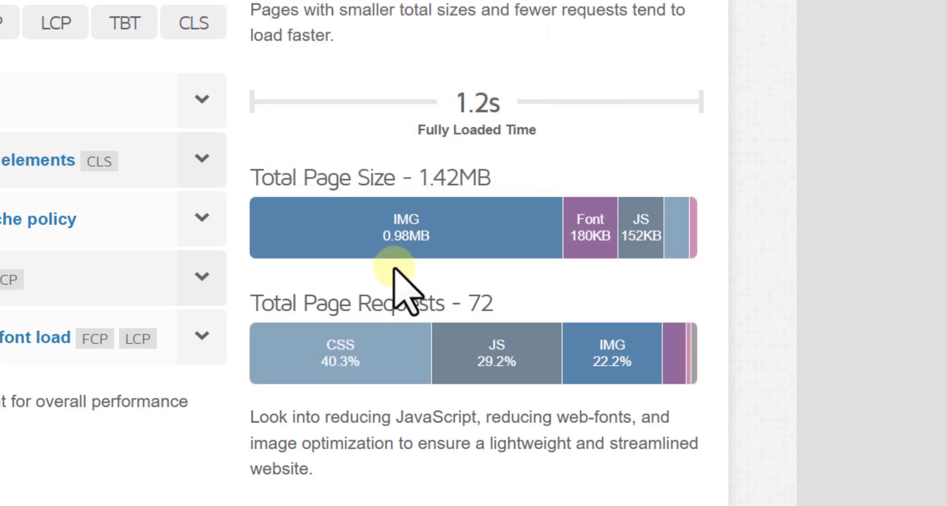
{"action": "mouse_move", "coordinate": [404, 235]}
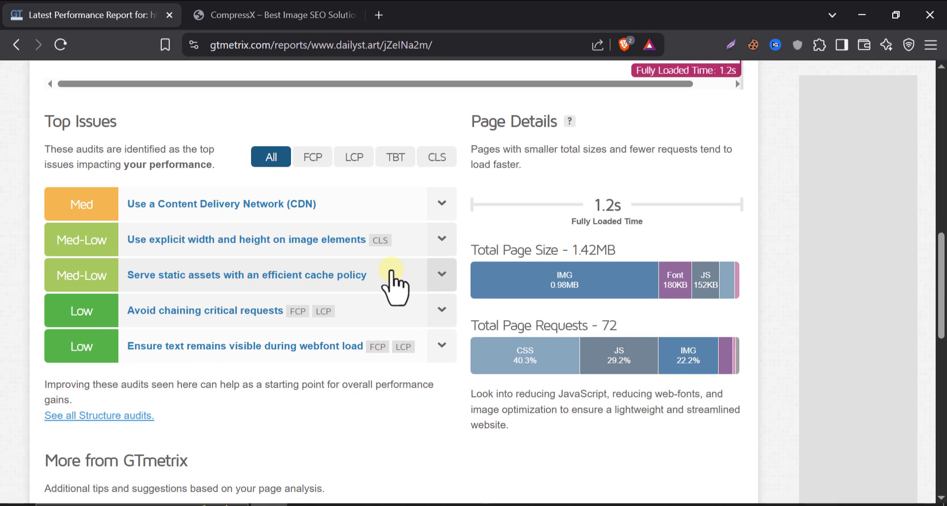
Return to the site tab and go from the admin dashboard to Plugins > Add New
{"action": "left_click", "coordinate": [271, 14]}
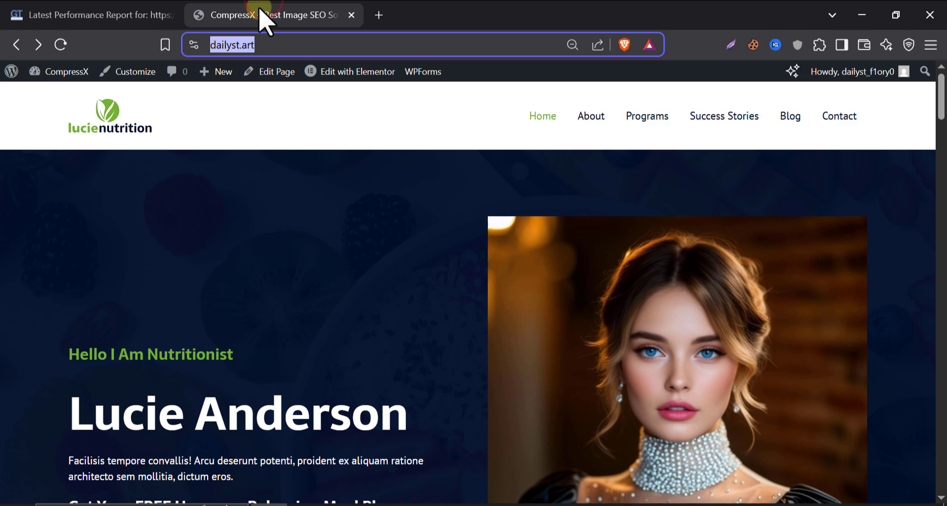
{"action": "mouse_move", "coordinate": [67, 151]}
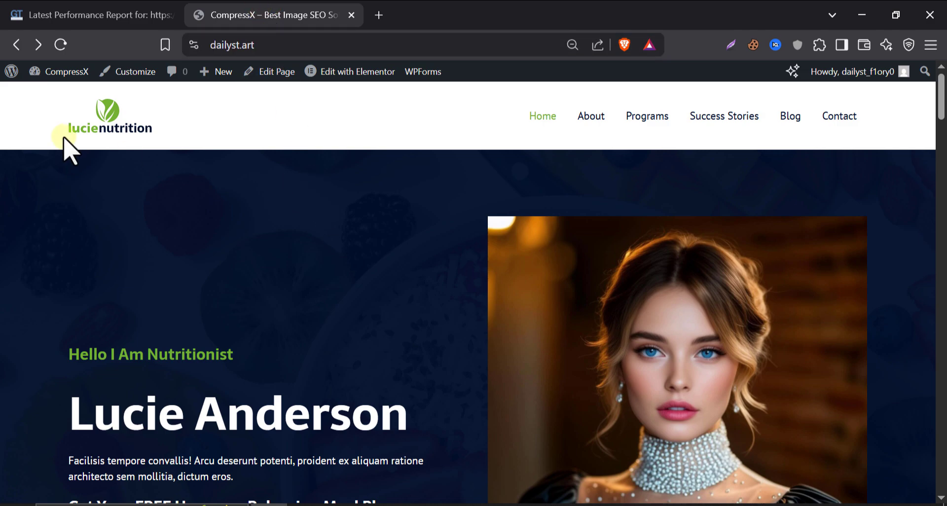
{"action": "left_click", "coordinate": [67, 71]}
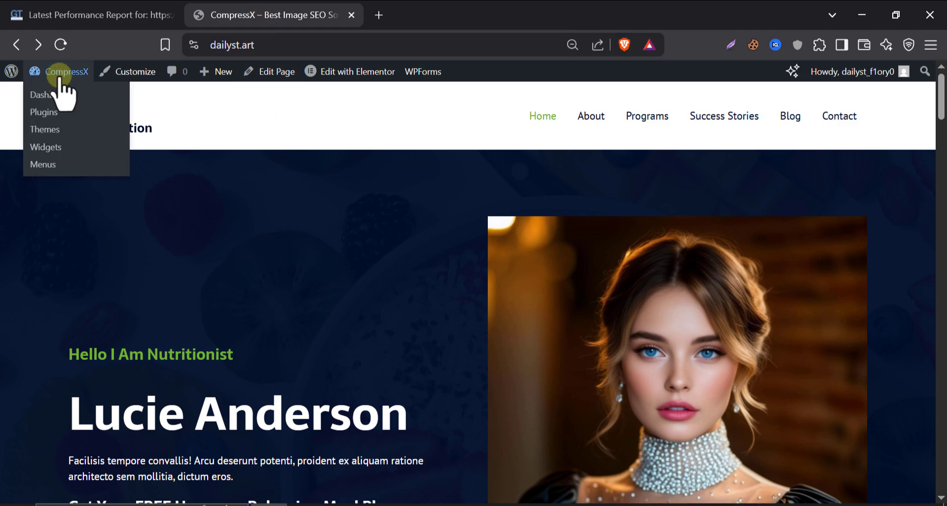
{"action": "left_click", "coordinate": [50, 94]}
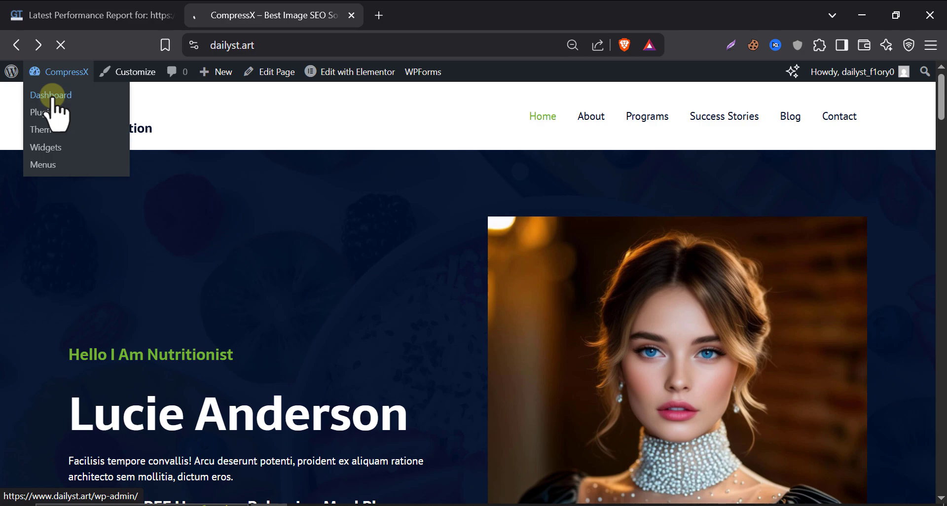
{"action": "left_click", "coordinate": [51, 95]}
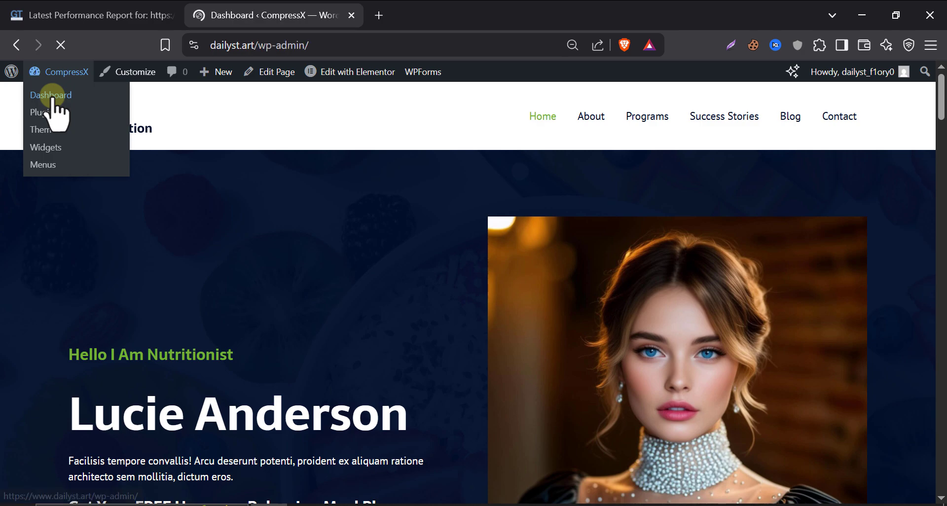
{"action": "left_click", "coordinate": [50, 95]}
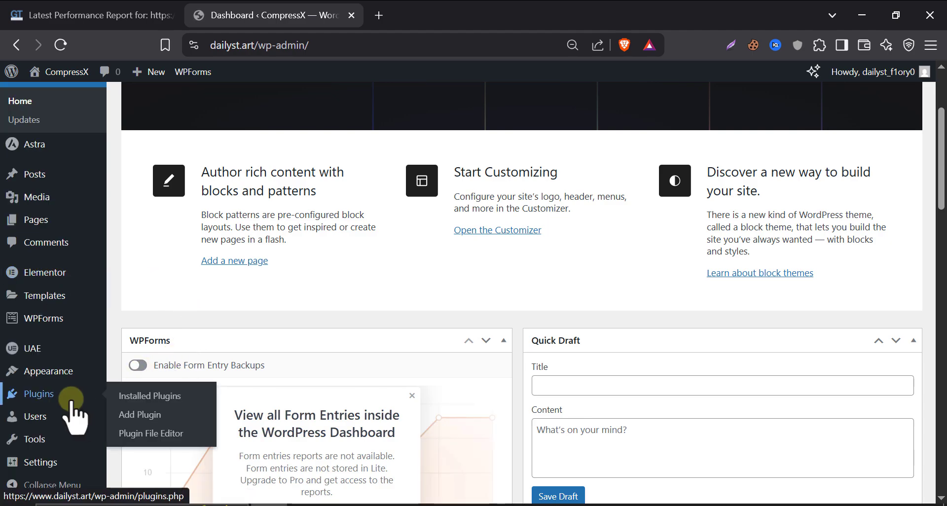
{"action": "left_click", "coordinate": [140, 414]}
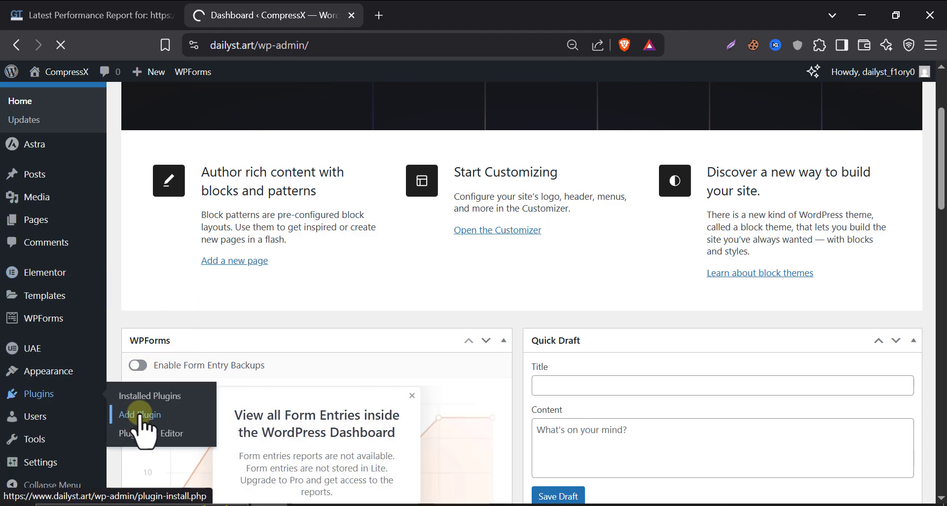
{"action": "left_click", "coordinate": [140, 415]}
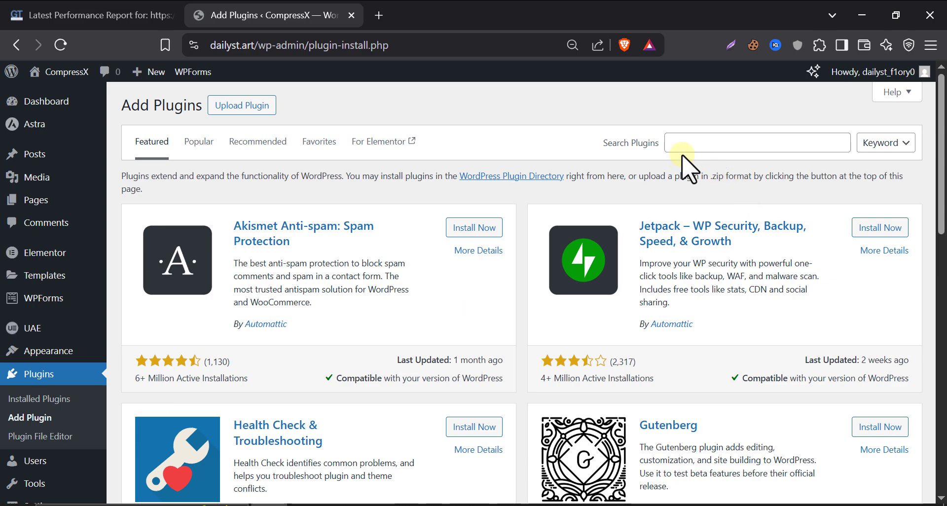
Search for 'compressx', then install and activate the AVIF, WebP Converter plugin
{"action": "type", "text": "com"}
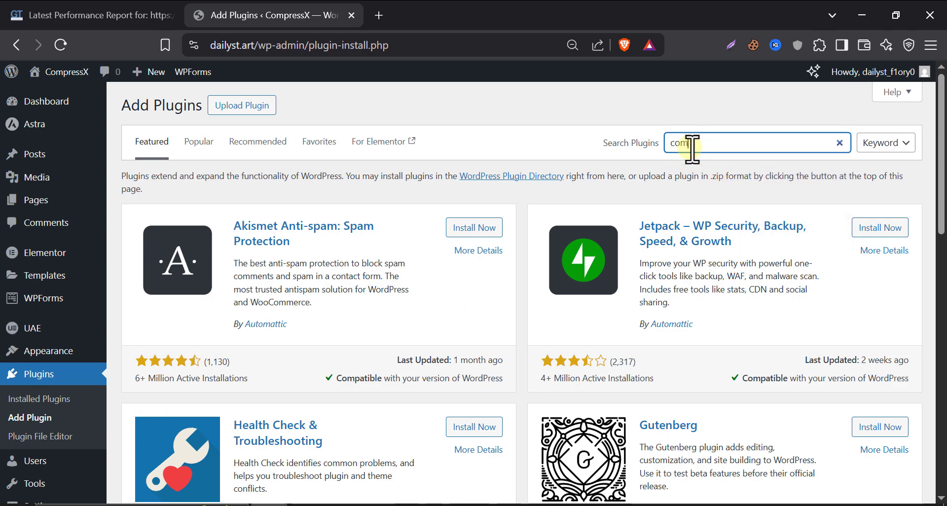
{"action": "type", "text": "compressx"}
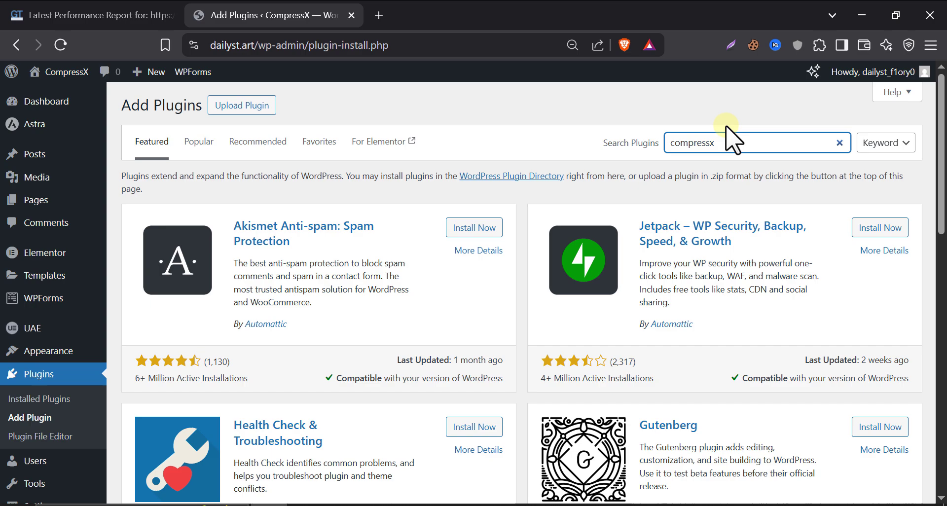
{"action": "key", "text": "Enter"}
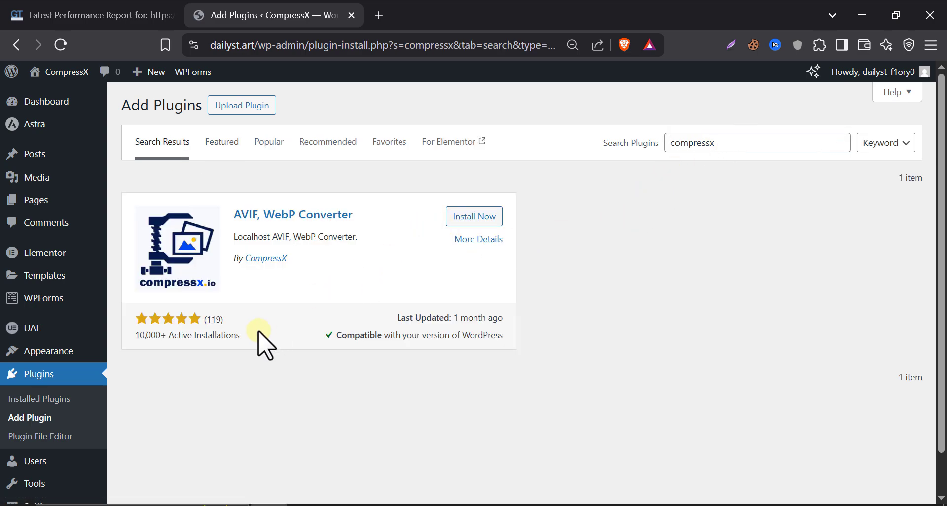
{"action": "mouse_move", "coordinate": [139, 338]}
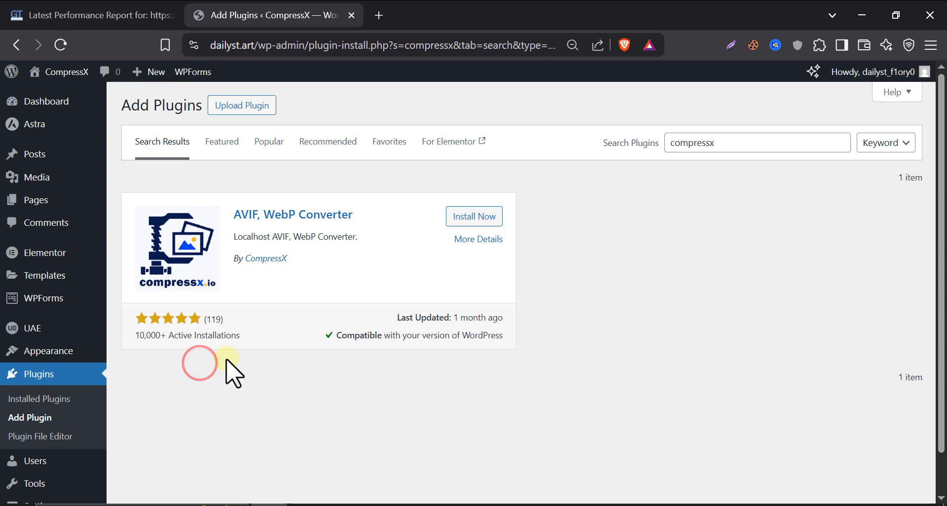
{"action": "mouse_move", "coordinate": [123, 365]}
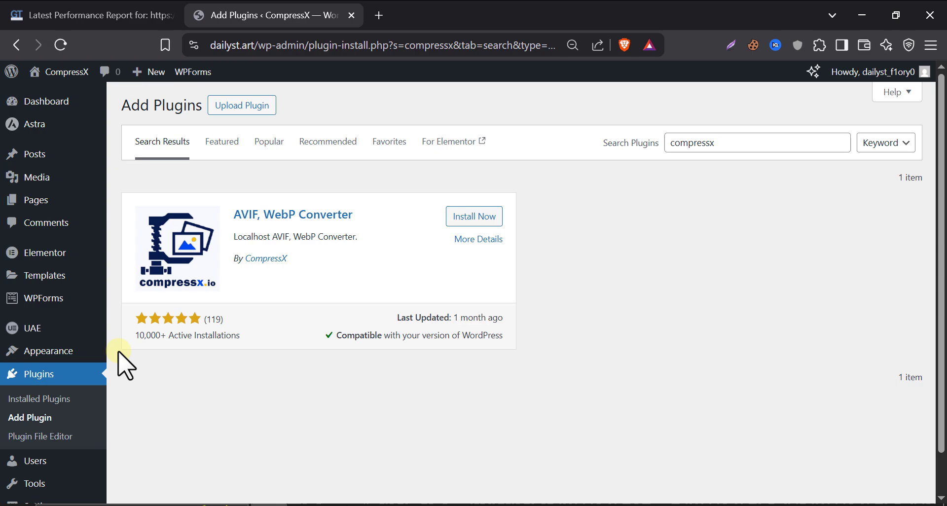
{"action": "mouse_move", "coordinate": [127, 365]}
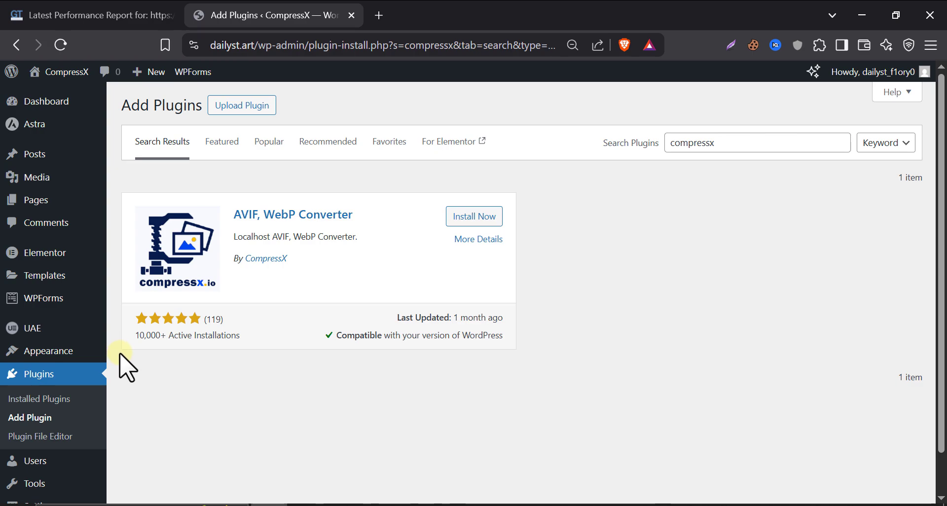
{"action": "left_click", "coordinate": [474, 216]}
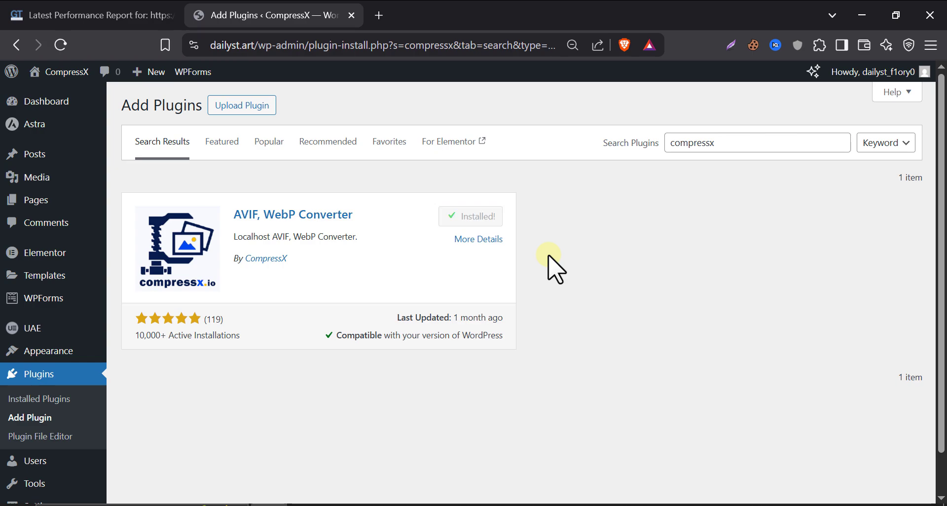
{"action": "left_click", "coordinate": [478, 216]}
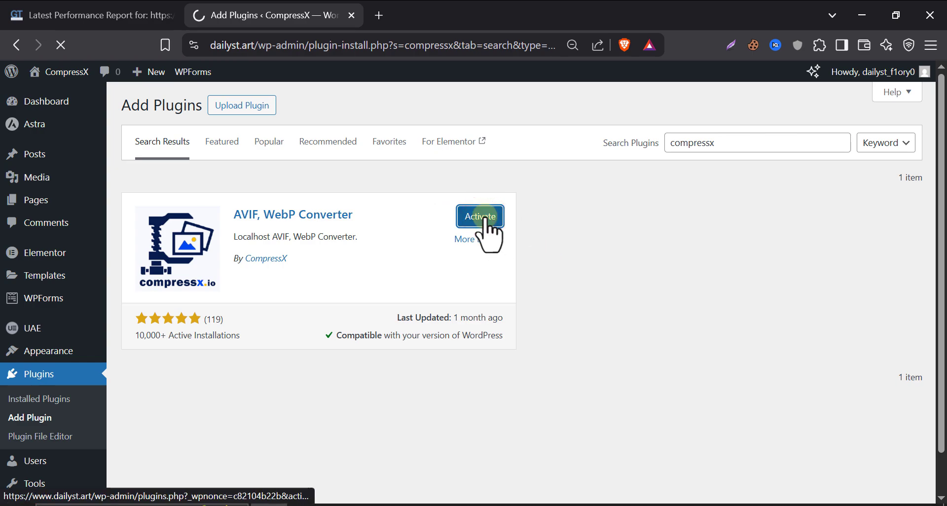
{"action": "left_click", "coordinate": [479, 216]}
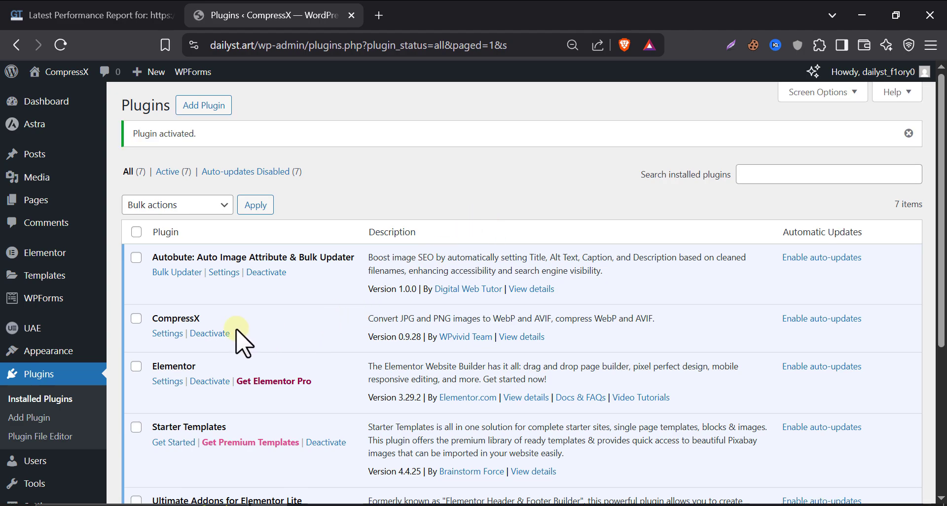
{"action": "mouse_move", "coordinate": [167, 333]}
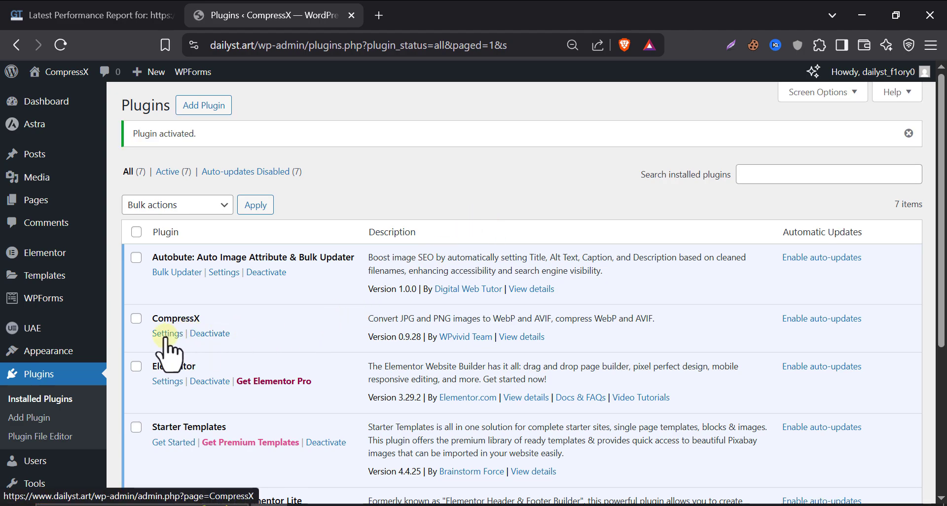
Go to CompressX Settings and scroll through the GD, WebP and AVIF options
{"action": "scroll", "scroll_direction": "down", "scroll_amount": 3}
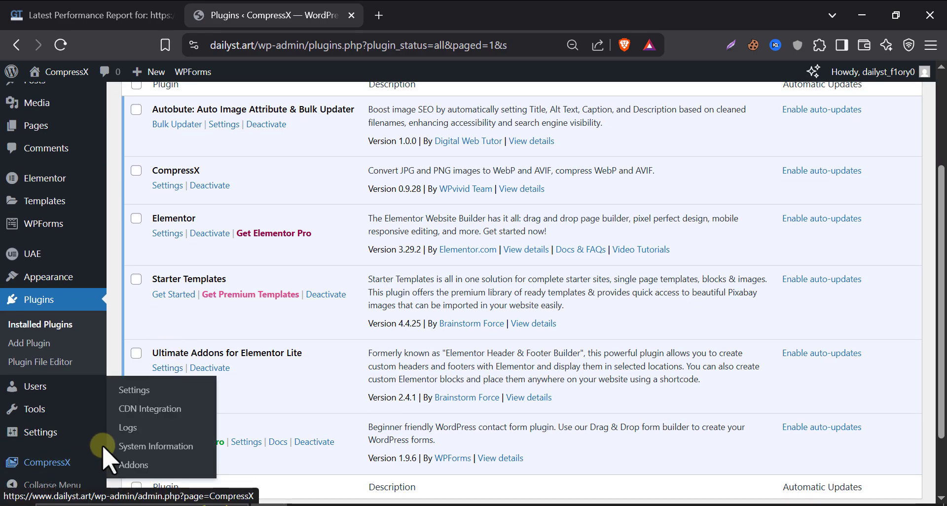
{"action": "left_click", "coordinate": [135, 390]}
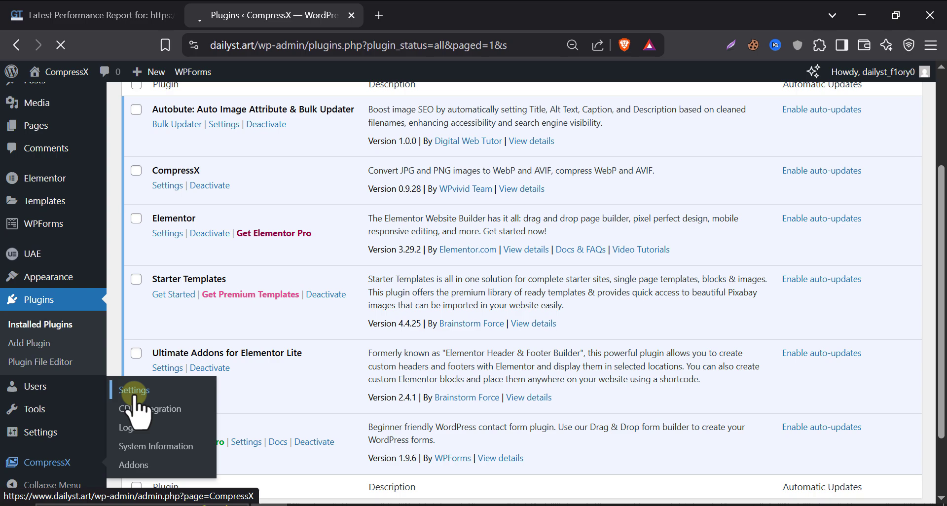
{"action": "left_click", "coordinate": [134, 390]}
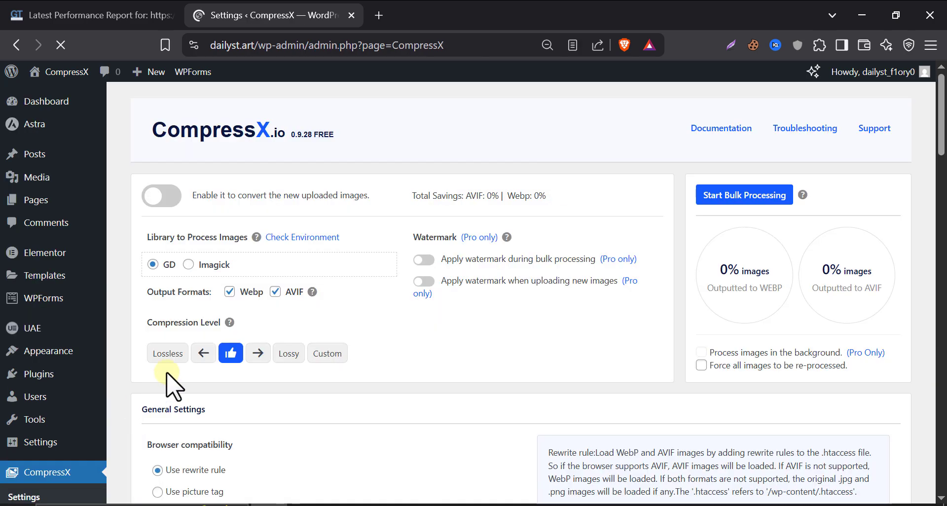
{"action": "mouse_move", "coordinate": [359, 260]}
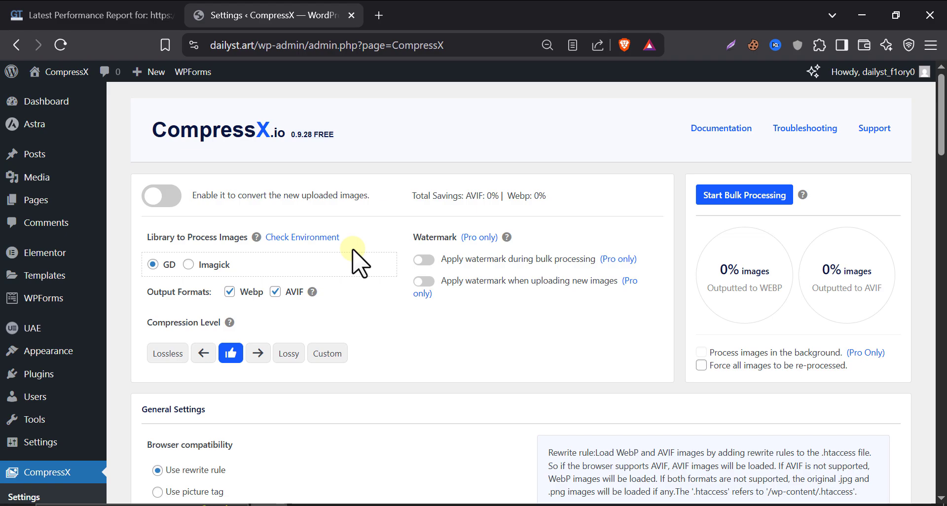
{"action": "scroll", "scroll_direction": "down", "scroll_amount": 3}
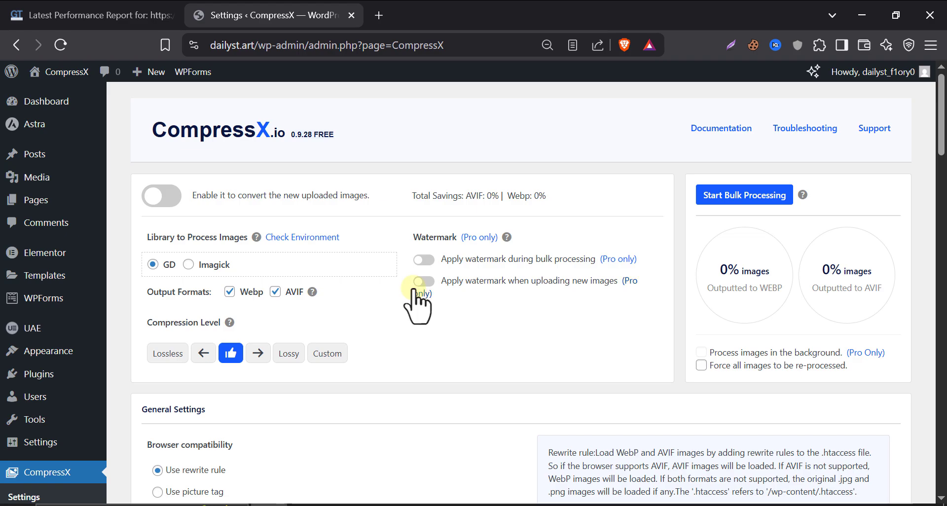
{"action": "scroll", "scroll_direction": "down", "scroll_amount": 3}
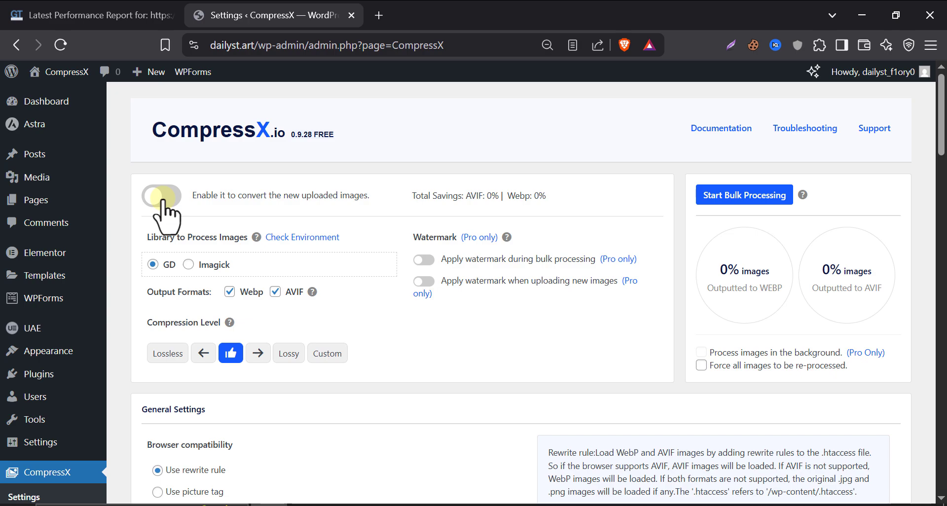
Enable the 'convert the new uploaded images' toggle in CompressX settings
{"action": "left_click", "coordinate": [160, 195]}
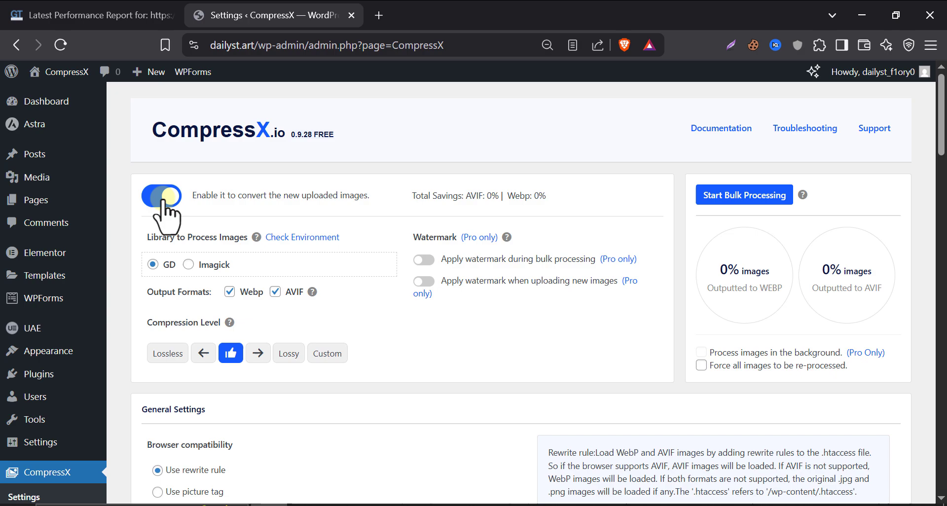
{"action": "left_click", "coordinate": [161, 196]}
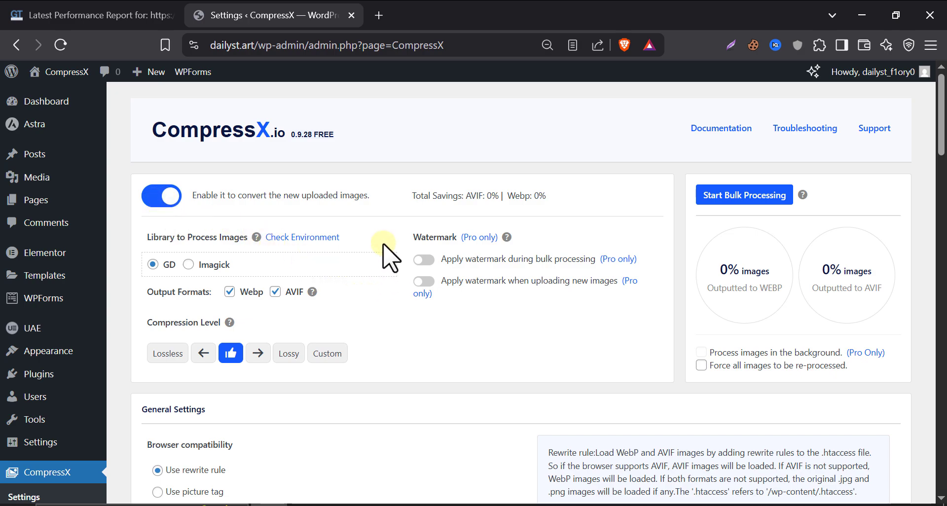
{"action": "mouse_move", "coordinate": [387, 256]}
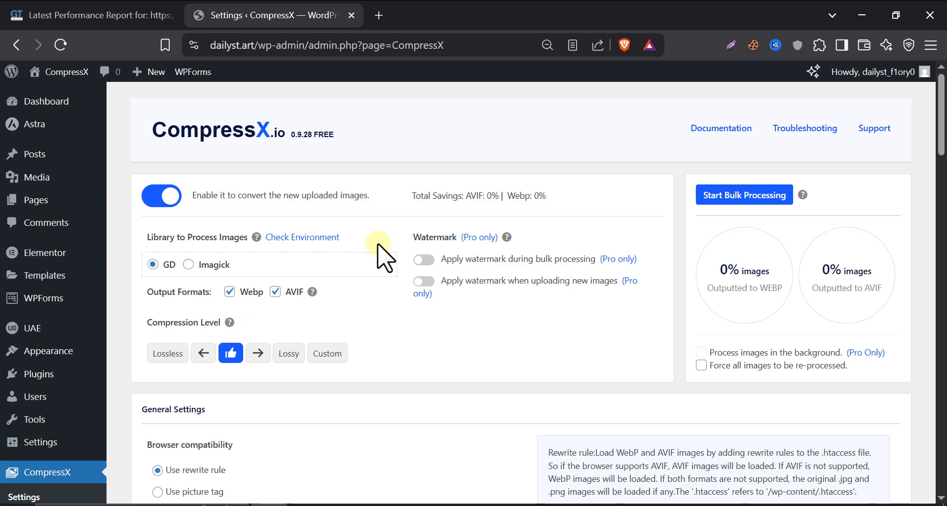
{"action": "mouse_move", "coordinate": [300, 218]}
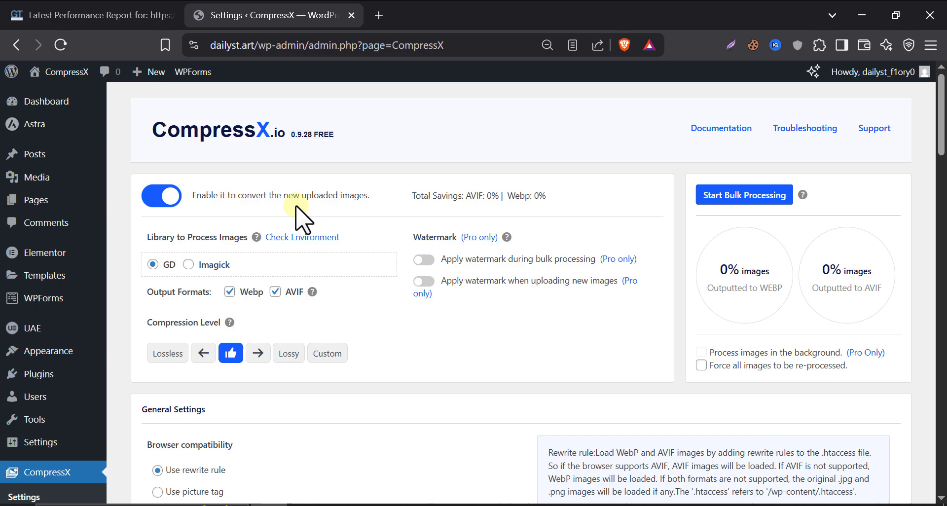
{"action": "scroll", "scroll_direction": "down", "scroll_amount": 3}
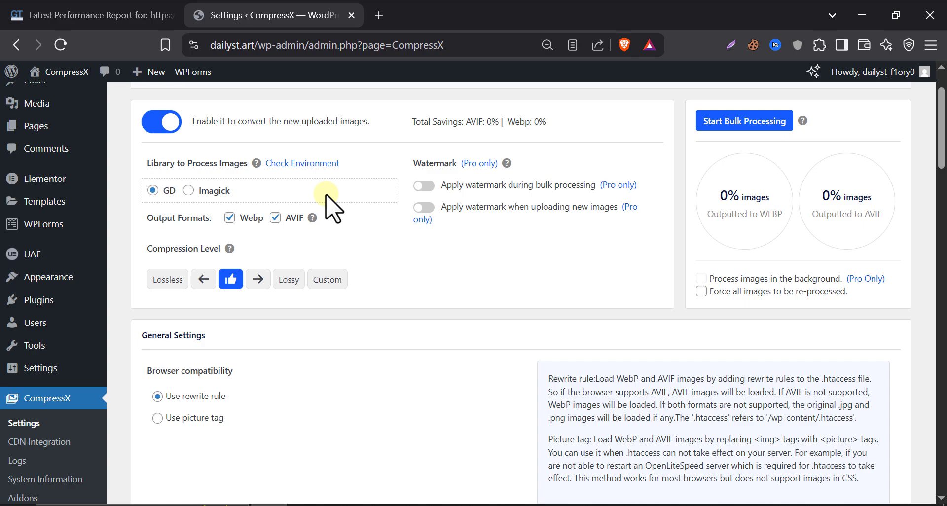
{"action": "mouse_move", "coordinate": [308, 212]}
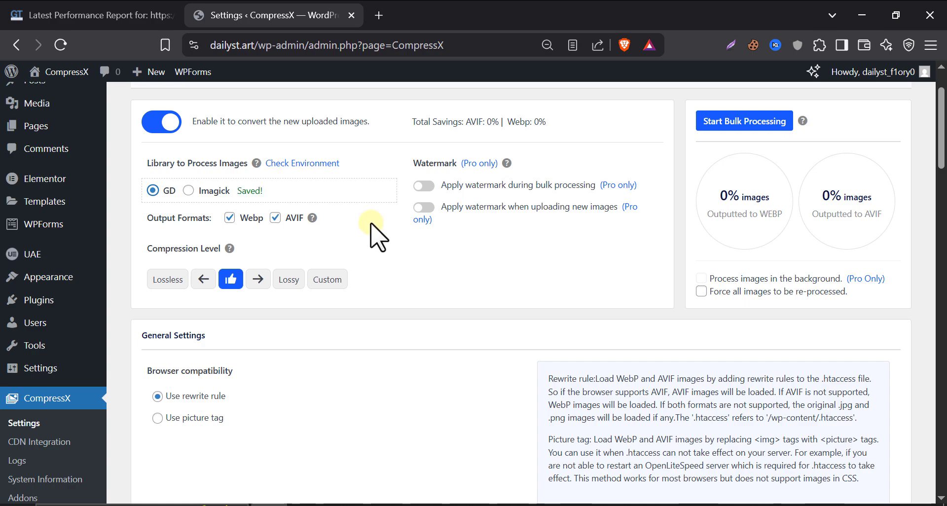
Select the GD library and the Lossy compression level
{"action": "left_click", "coordinate": [275, 218]}
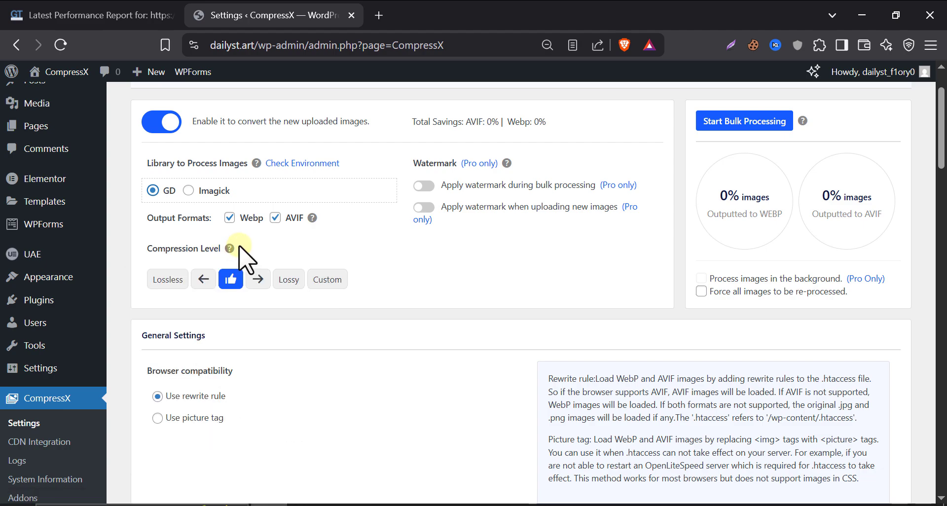
{"action": "mouse_move", "coordinate": [375, 267]}
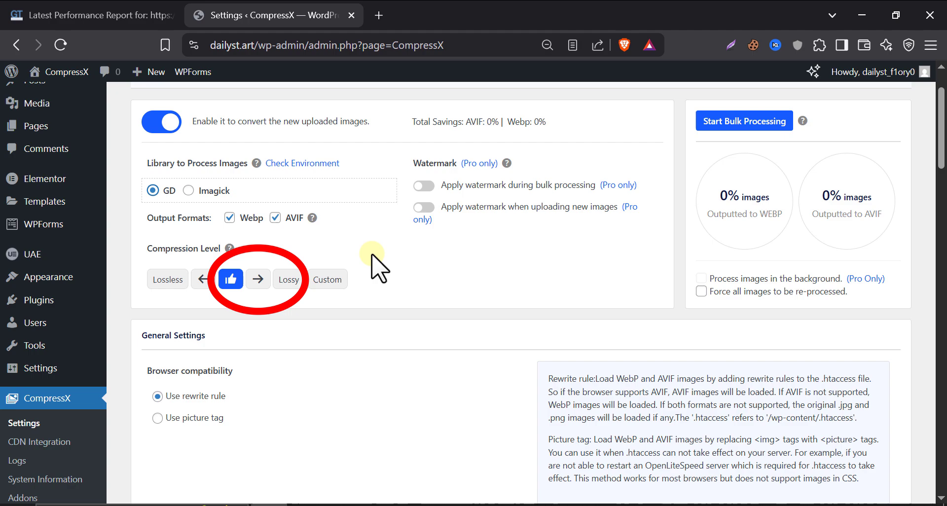
{"action": "left_click", "coordinate": [288, 279]}
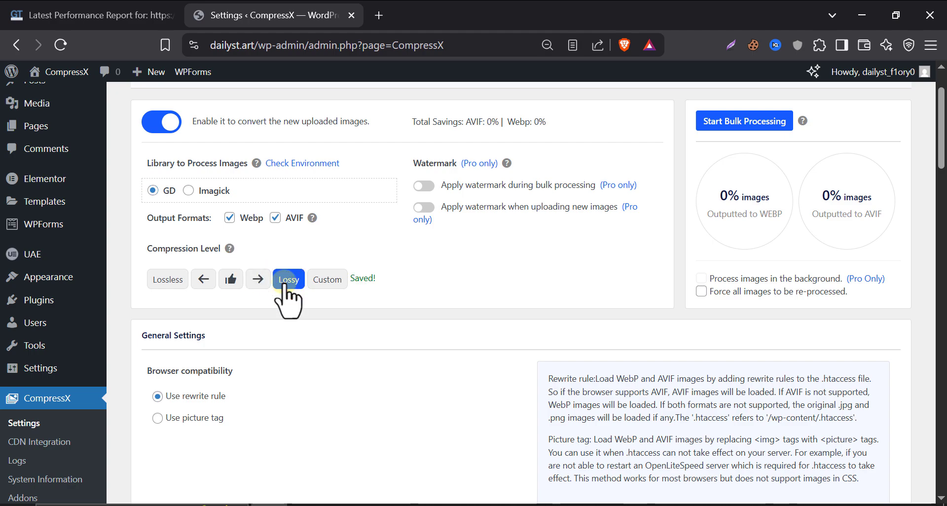
{"action": "mouse_move", "coordinate": [341, 329]}
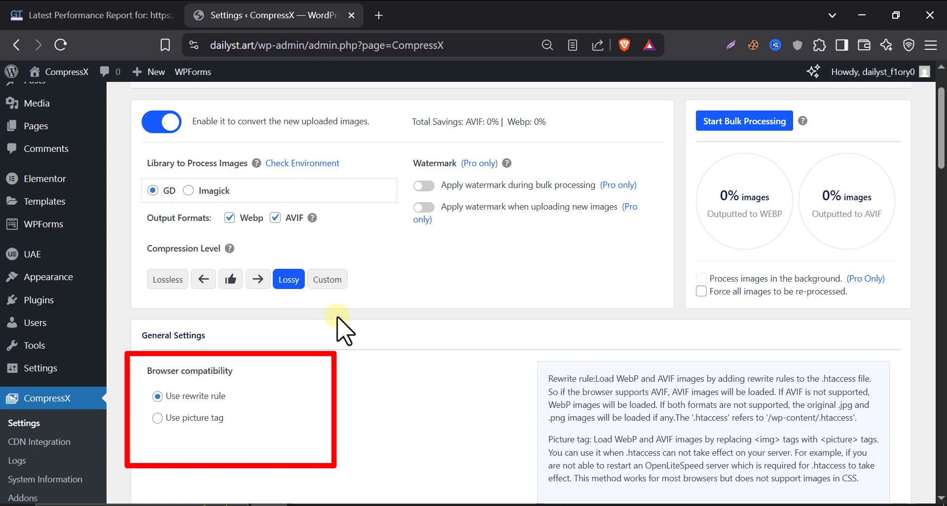
{"action": "scroll", "scroll_direction": "down", "scroll_amount": 3}
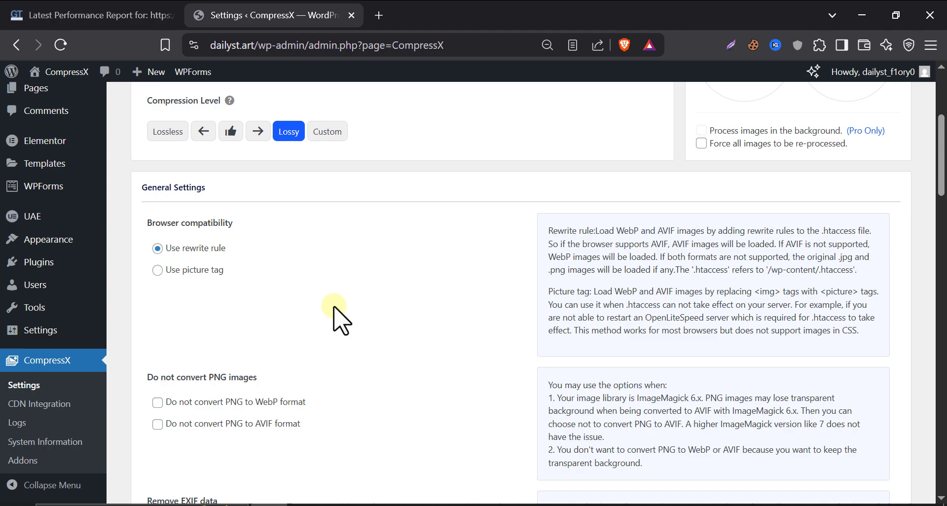
{"action": "mouse_move", "coordinate": [302, 305]}
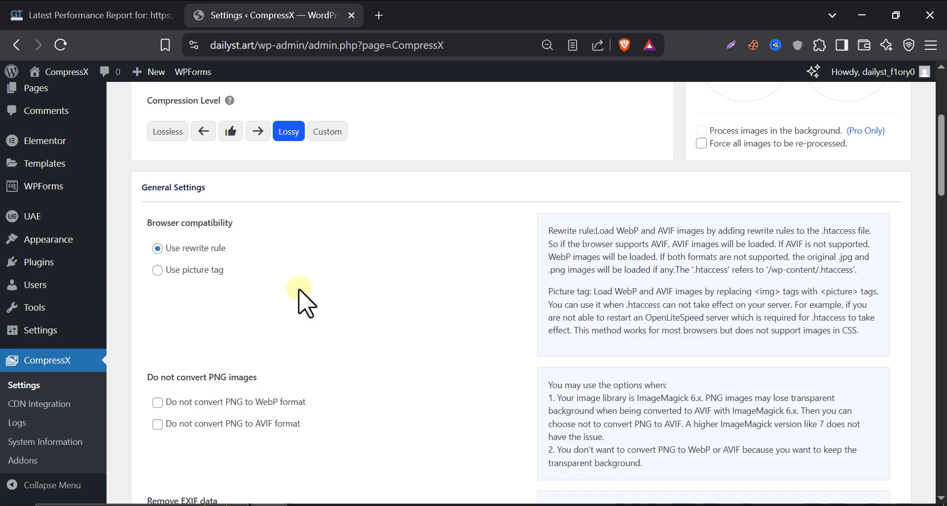
{"action": "mouse_move", "coordinate": [305, 287]}
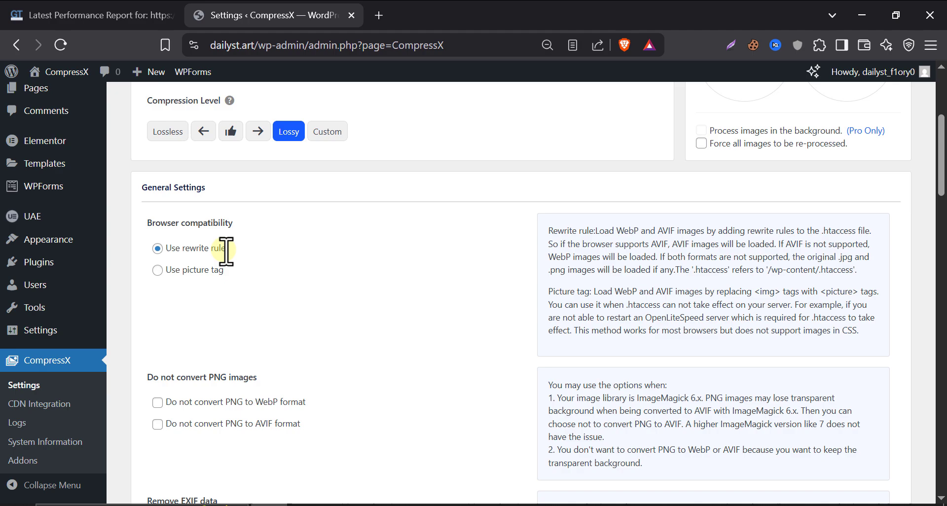
{"action": "mouse_move", "coordinate": [537, 245]}
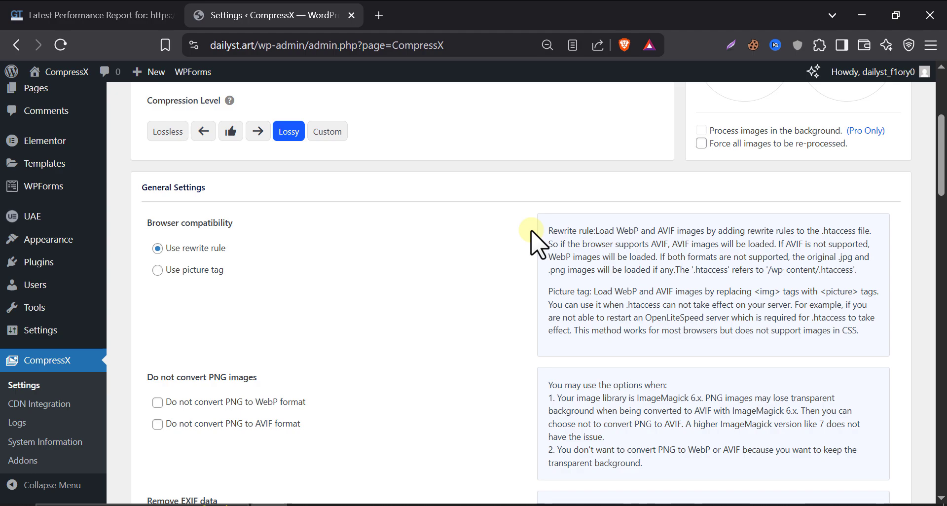
{"action": "mouse_move", "coordinate": [531, 253]}
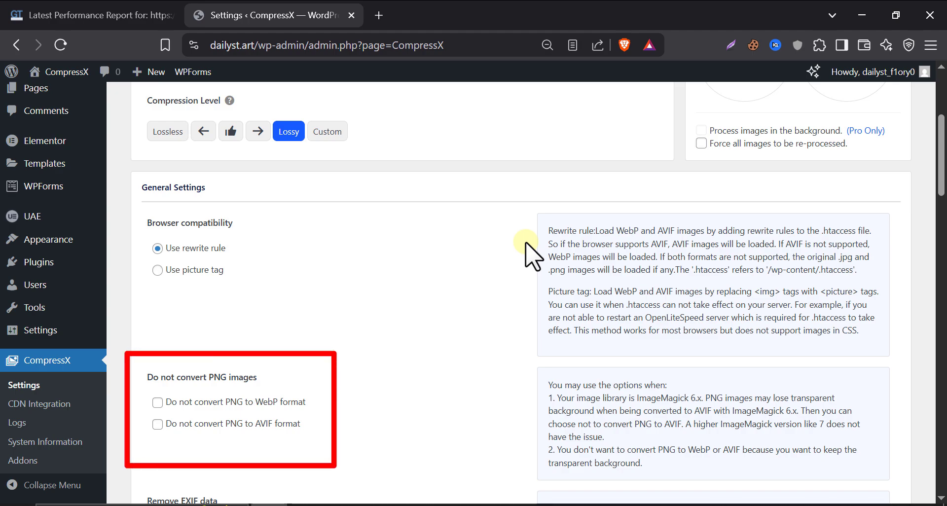
{"action": "mouse_move", "coordinate": [444, 271]}
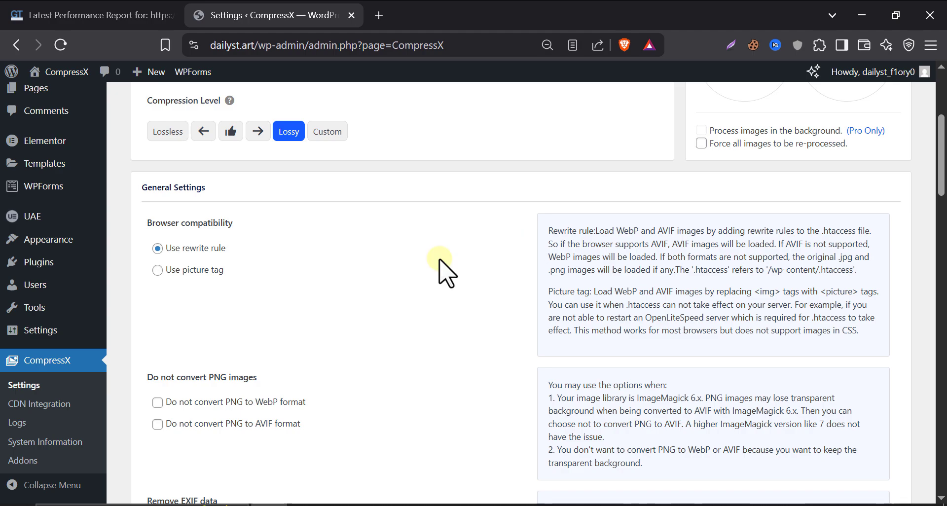
{"action": "scroll", "scroll_direction": "down", "scroll_amount": 3}
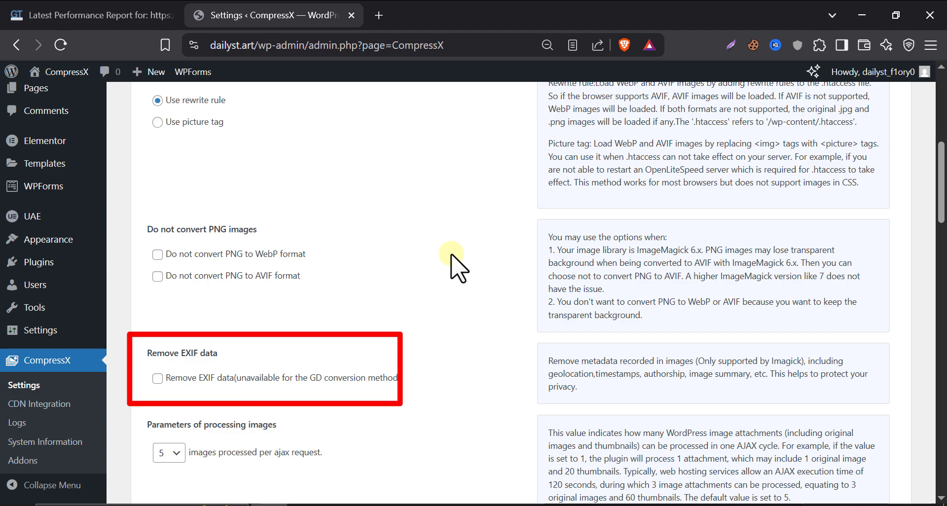
{"action": "scroll", "scroll_direction": "down", "scroll_amount": 3}
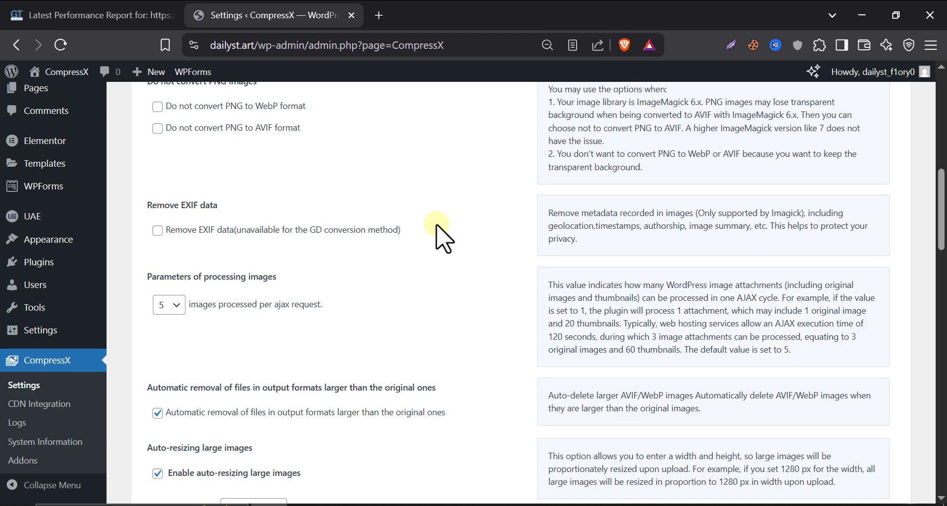
{"action": "mouse_move", "coordinate": [261, 253]}
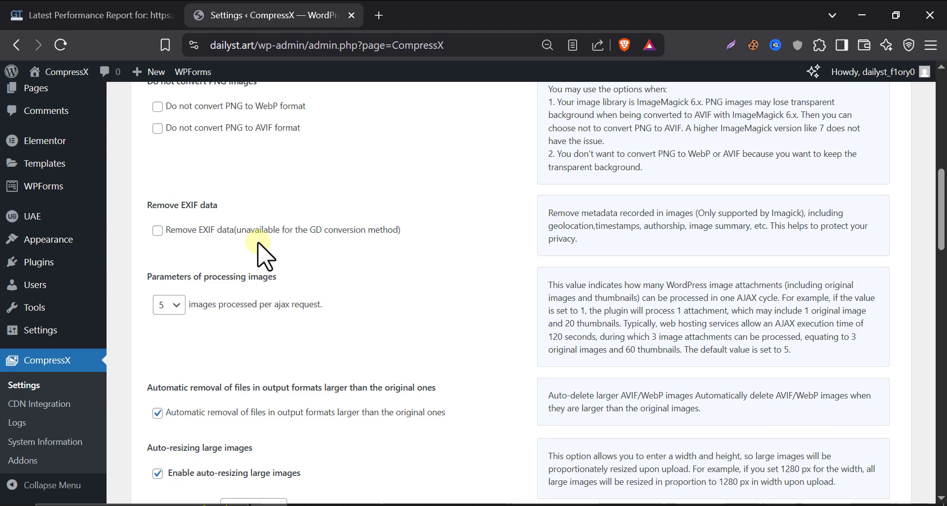
{"action": "double_click", "coordinate": [258, 229]}
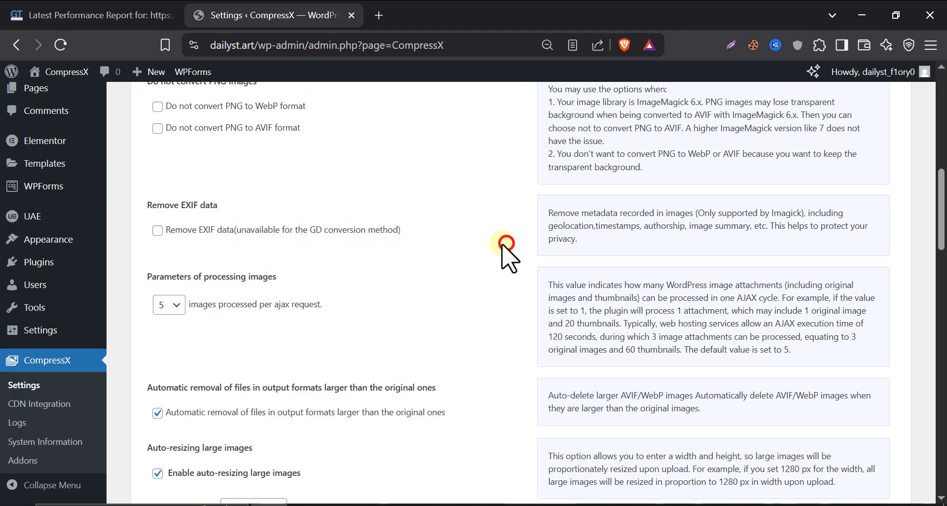
{"action": "mouse_move", "coordinate": [492, 253]}
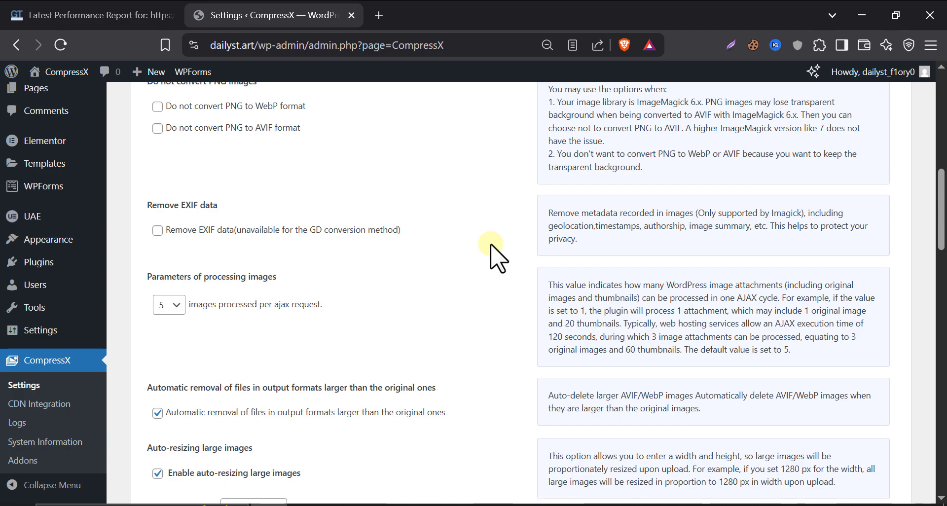
{"action": "mouse_move", "coordinate": [411, 253]}
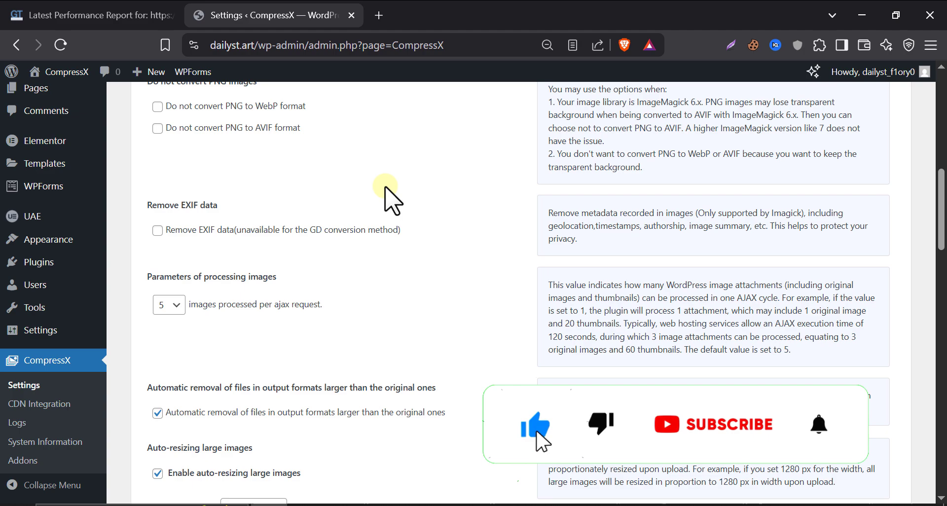
{"action": "scroll", "scroll_direction": "down", "scroll_amount": 3}
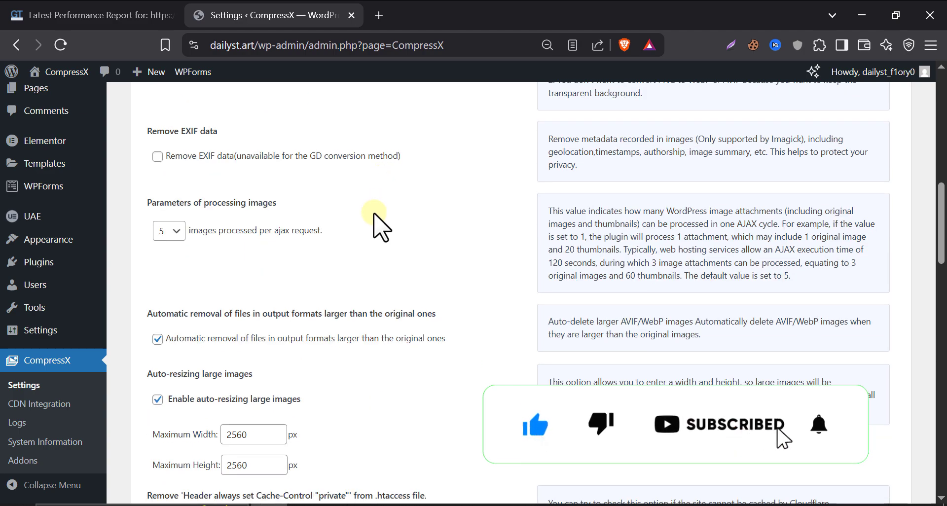
{"action": "left_click", "coordinate": [169, 230]}
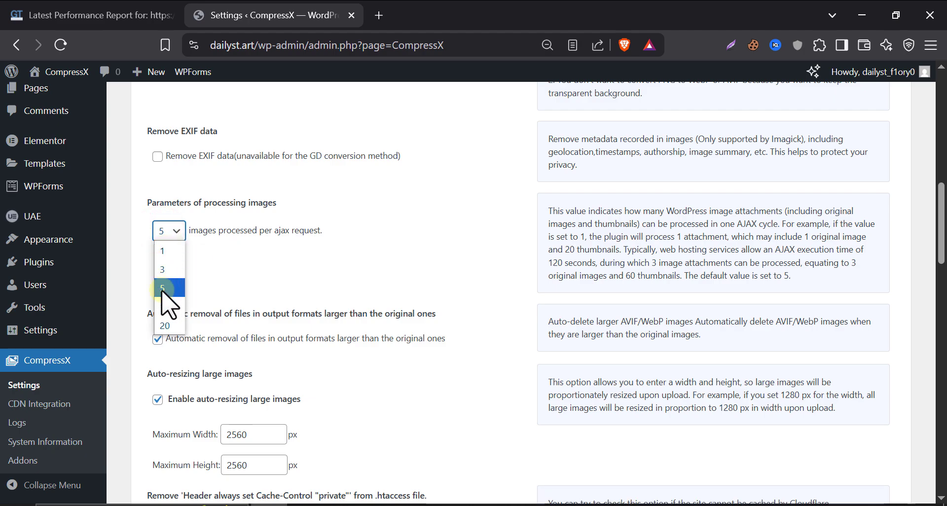
{"action": "left_click", "coordinate": [164, 288]}
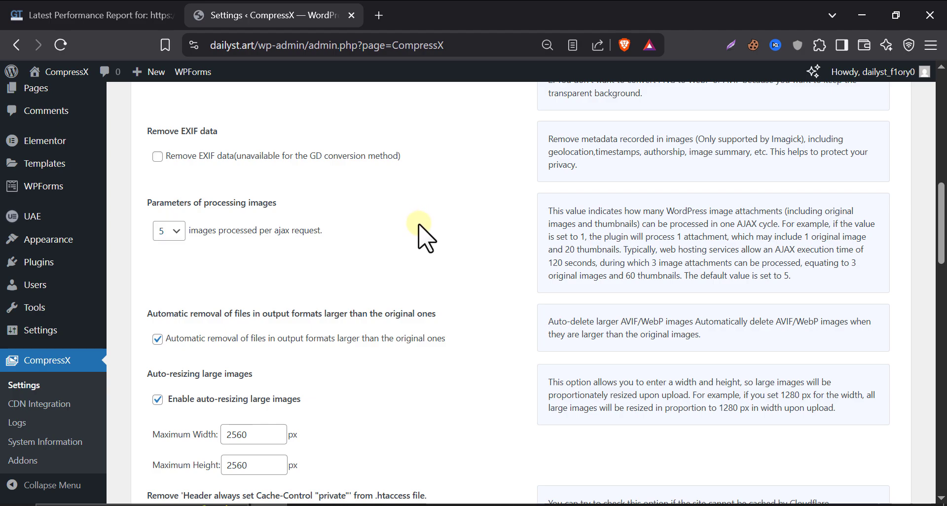
{"action": "mouse_move", "coordinate": [414, 245]}
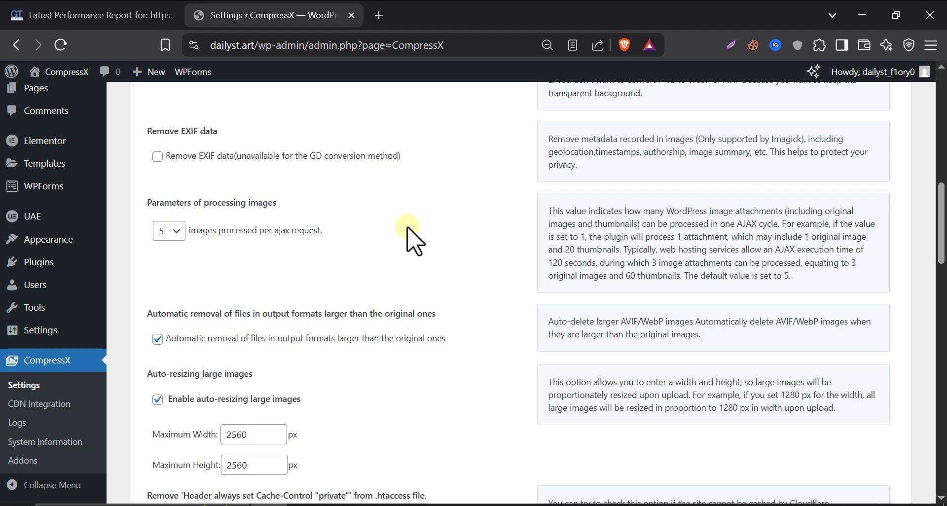
{"action": "scroll", "scroll_direction": "down", "scroll_amount": 3}
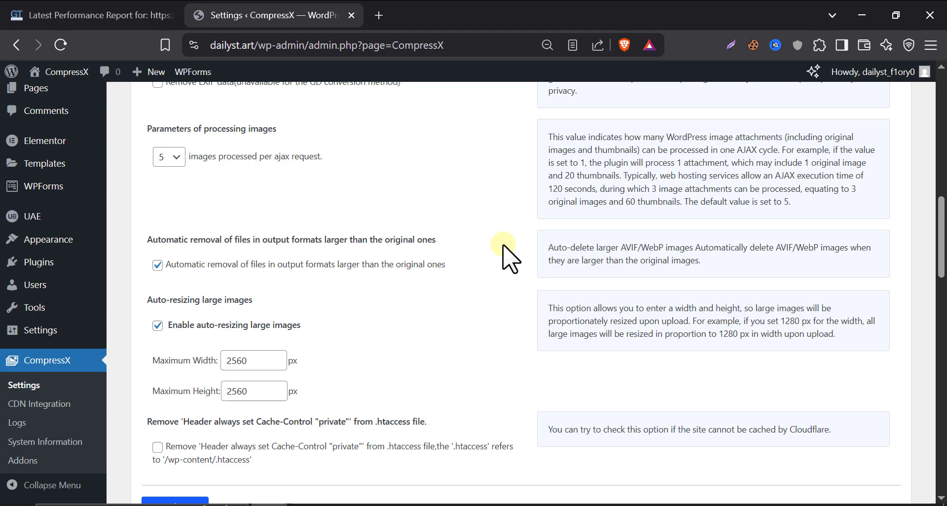
{"action": "mouse_move", "coordinate": [418, 265]}
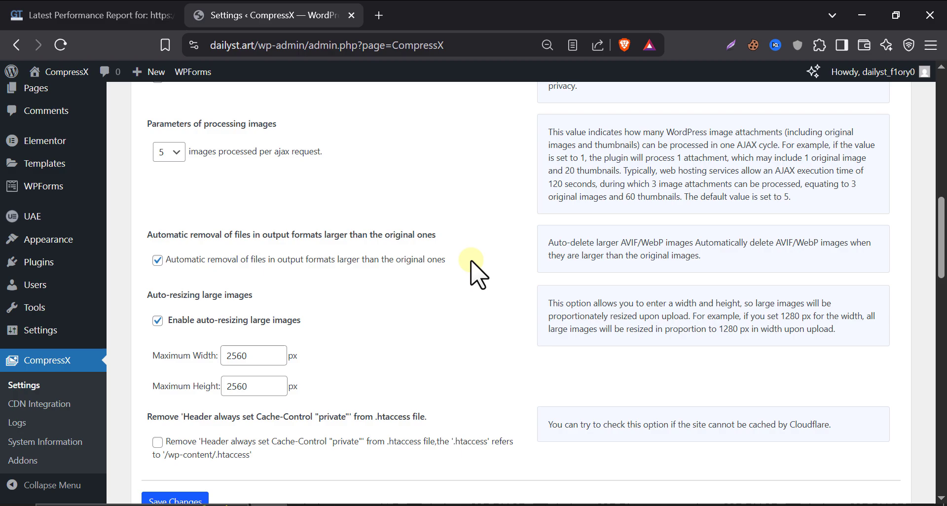
{"action": "scroll", "scroll_direction": "down", "scroll_amount": 3}
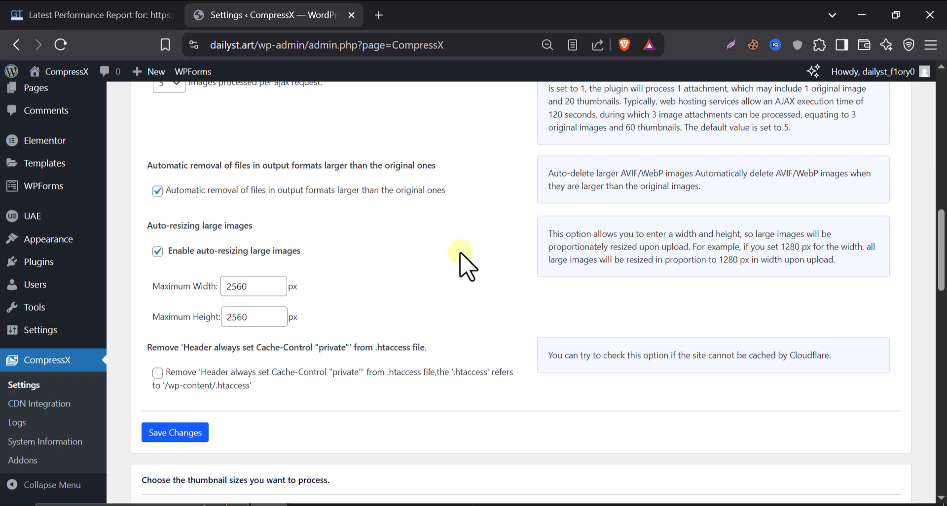
{"action": "scroll", "scroll_direction": "down", "scroll_amount": 3}
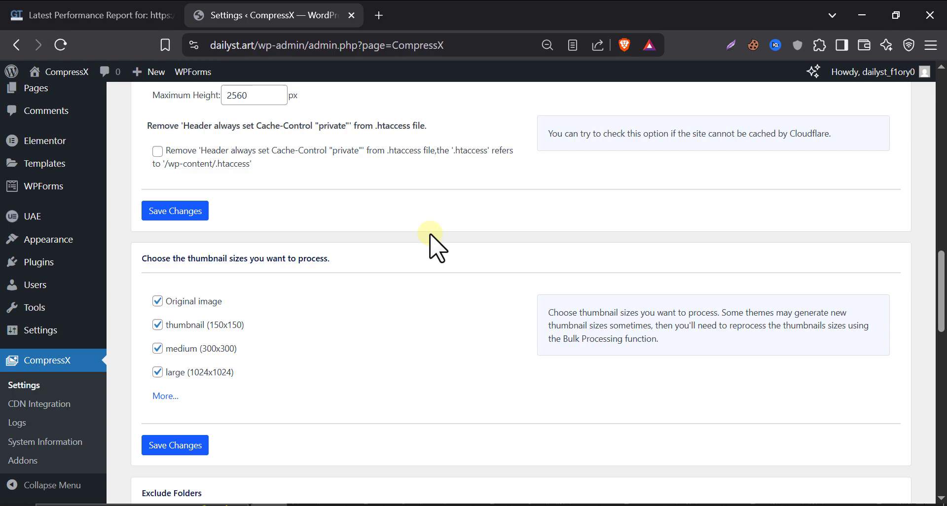
{"action": "mouse_move", "coordinate": [433, 232]}
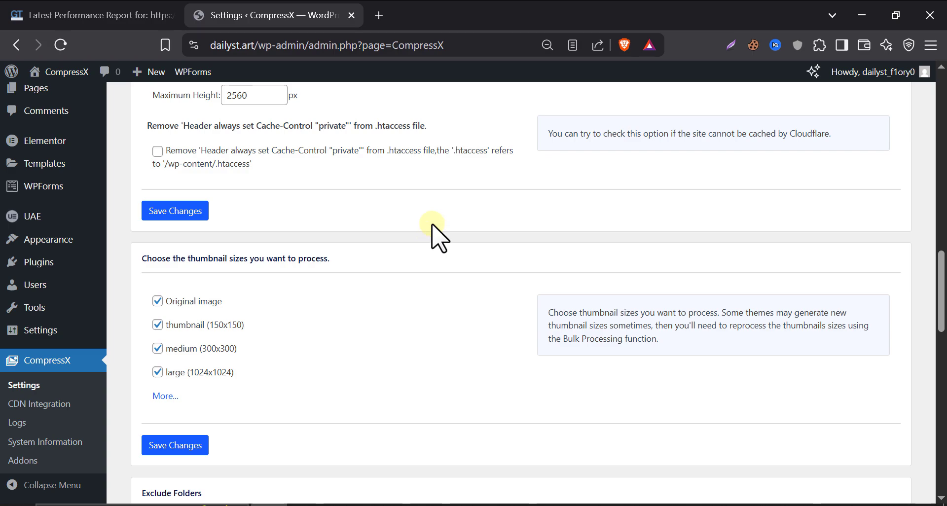
{"action": "scroll", "scroll_direction": "down", "scroll_amount": 3}
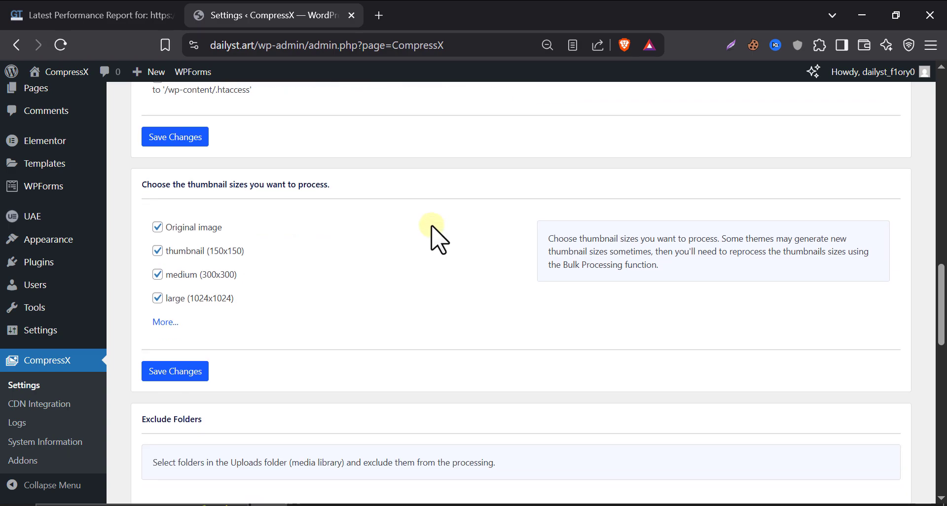
{"action": "mouse_move", "coordinate": [430, 217]}
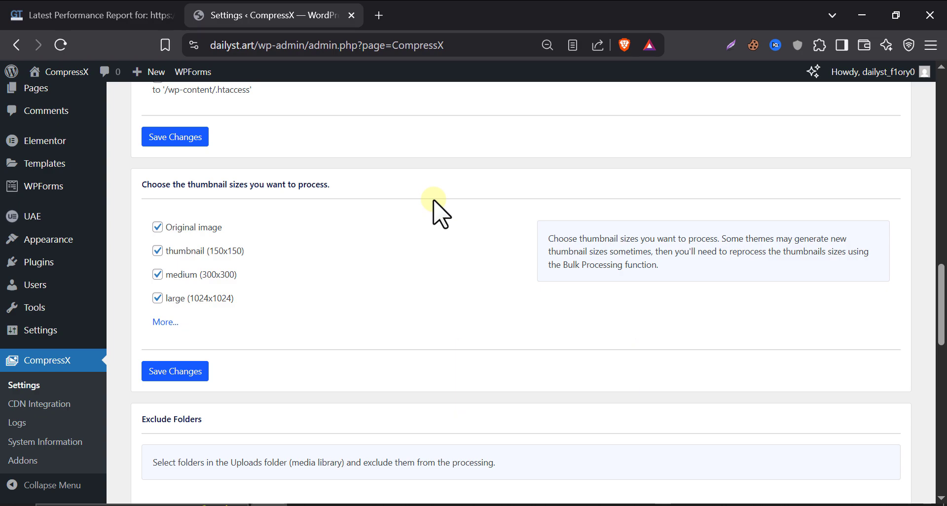
{"action": "mouse_move", "coordinate": [445, 217]}
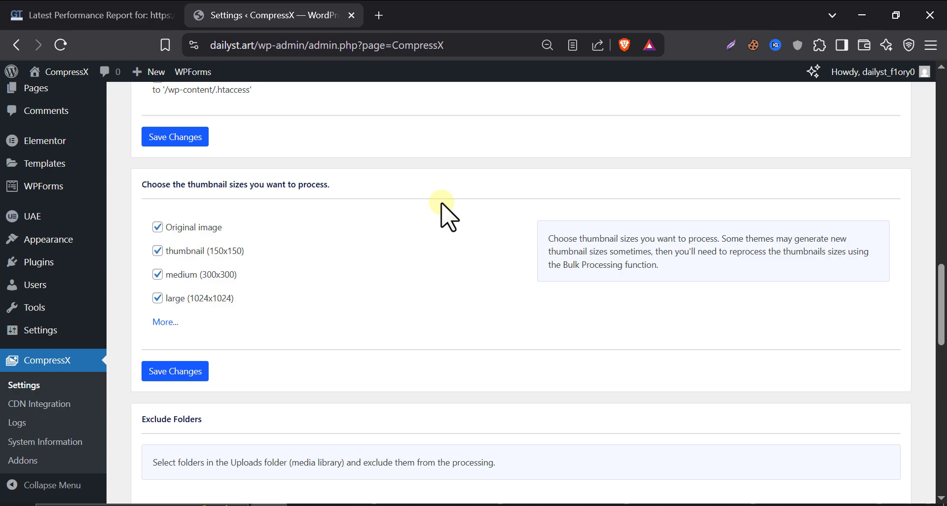
{"action": "scroll", "scroll_direction": "down", "scroll_amount": 3}
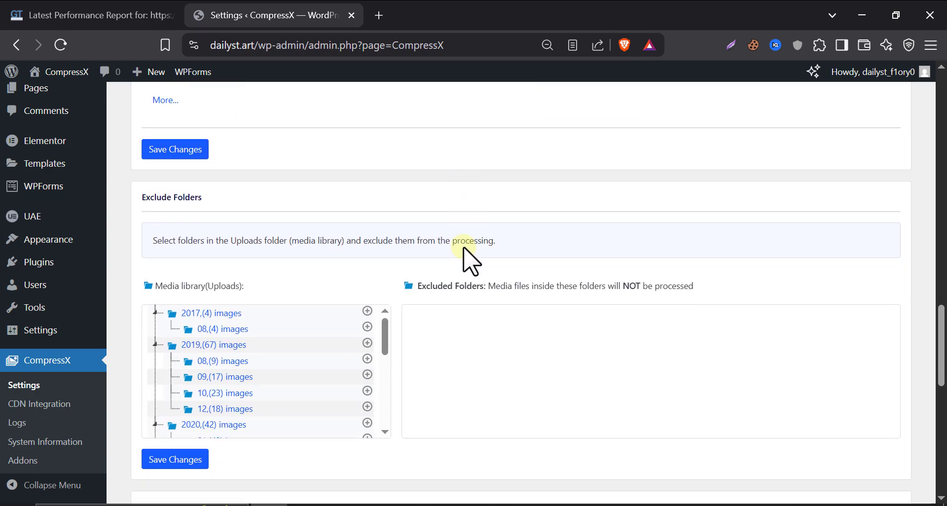
{"action": "scroll", "scroll_direction": "down", "scroll_amount": 3}
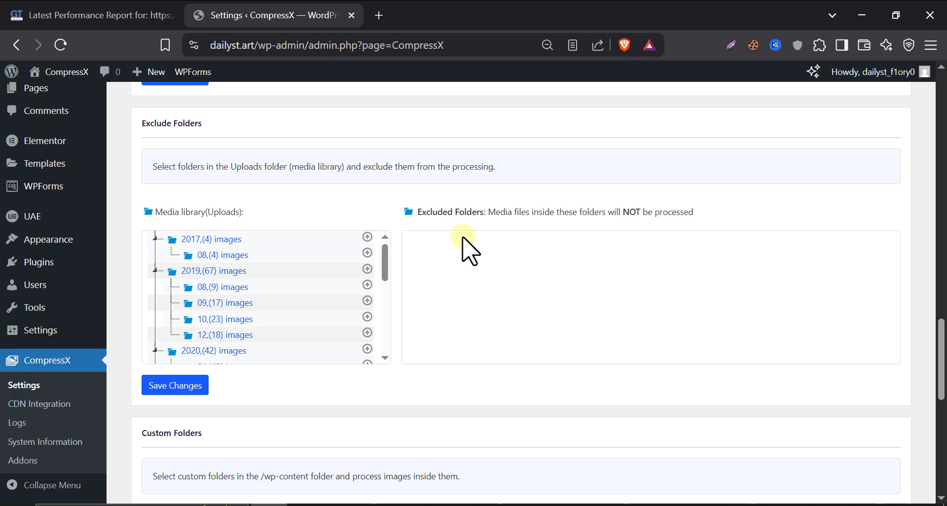
{"action": "scroll", "scroll_direction": "down", "scroll_amount": 3}
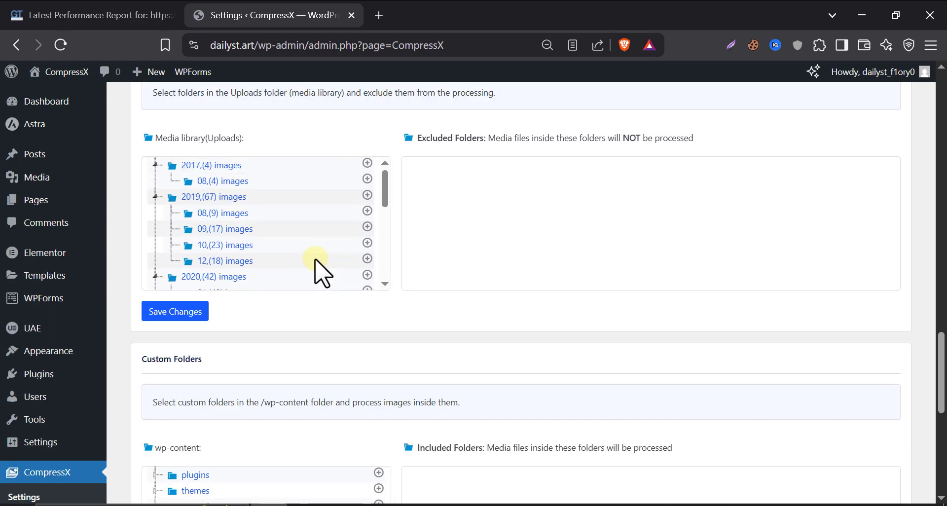
{"action": "mouse_move", "coordinate": [417, 244]}
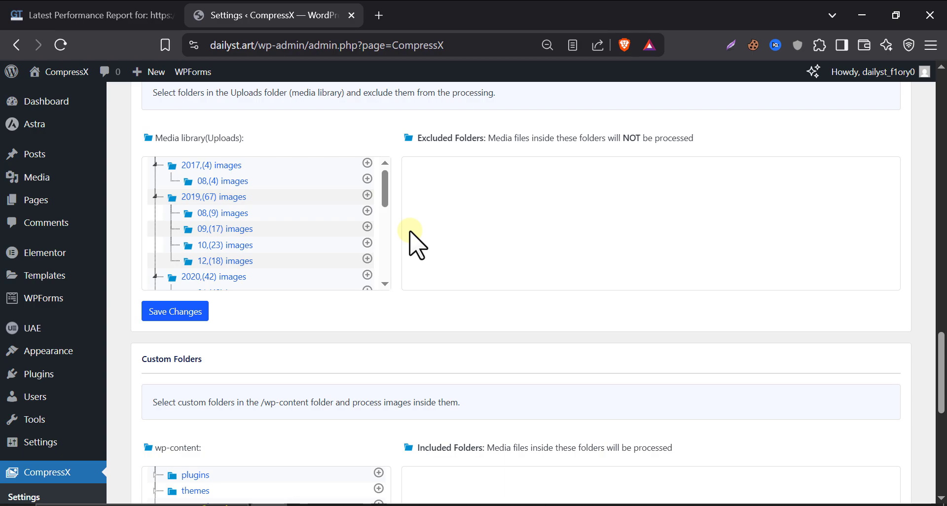
{"action": "scroll", "scroll_direction": "down", "scroll_amount": 3}
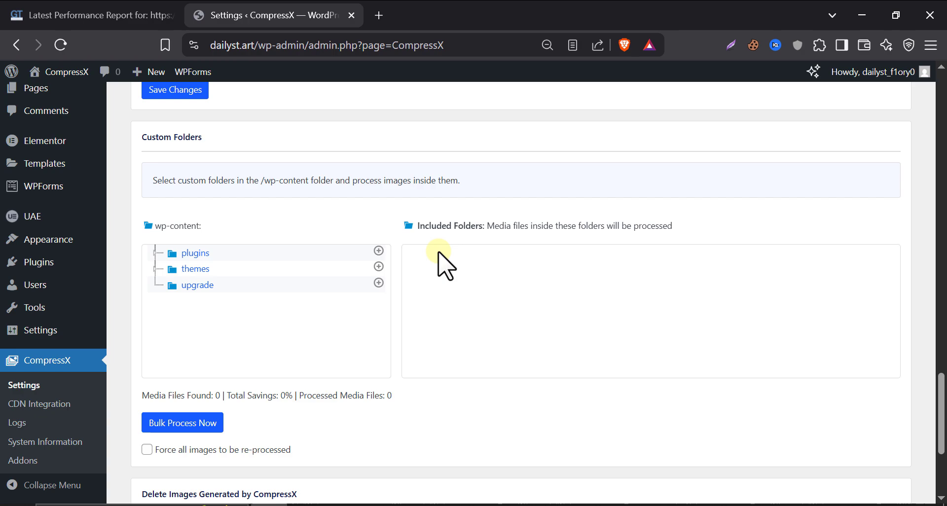
{"action": "mouse_move", "coordinate": [326, 228]}
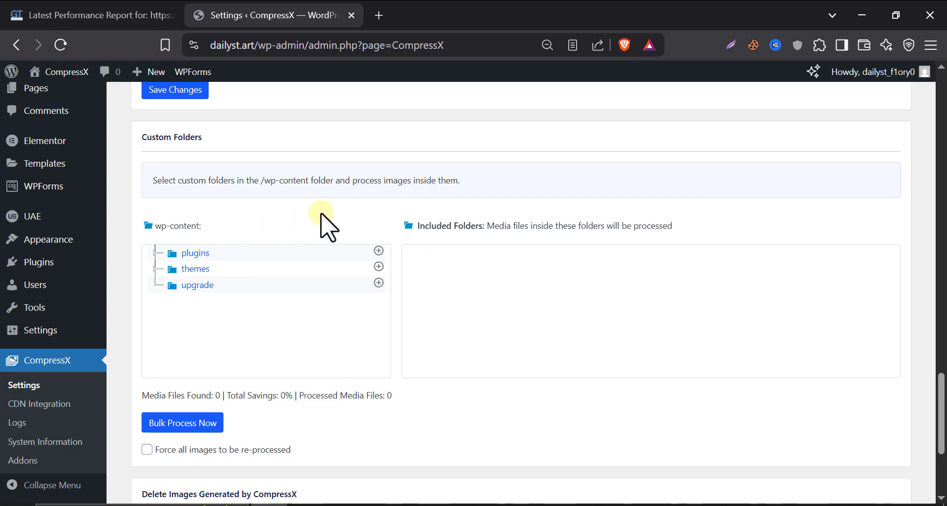
{"action": "scroll", "scroll_direction": "down", "scroll_amount": 3}
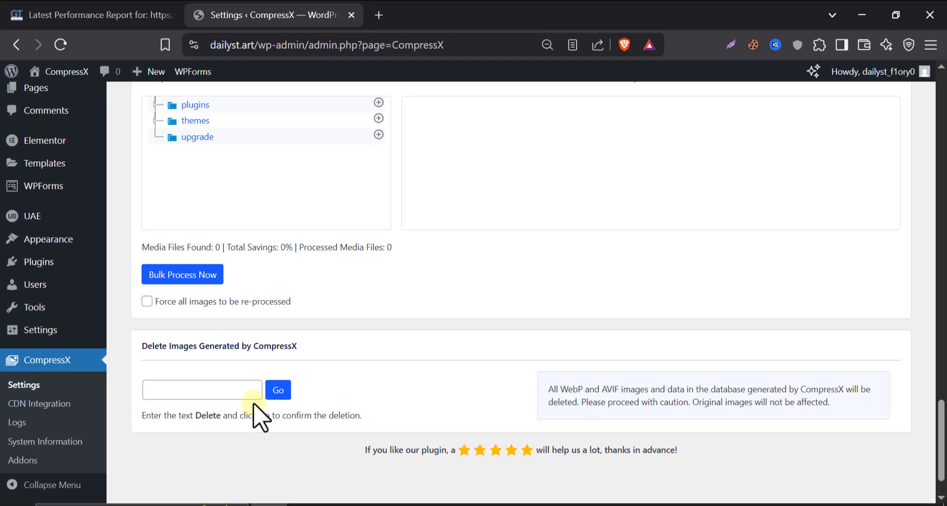
{"action": "mouse_move", "coordinate": [317, 366]}
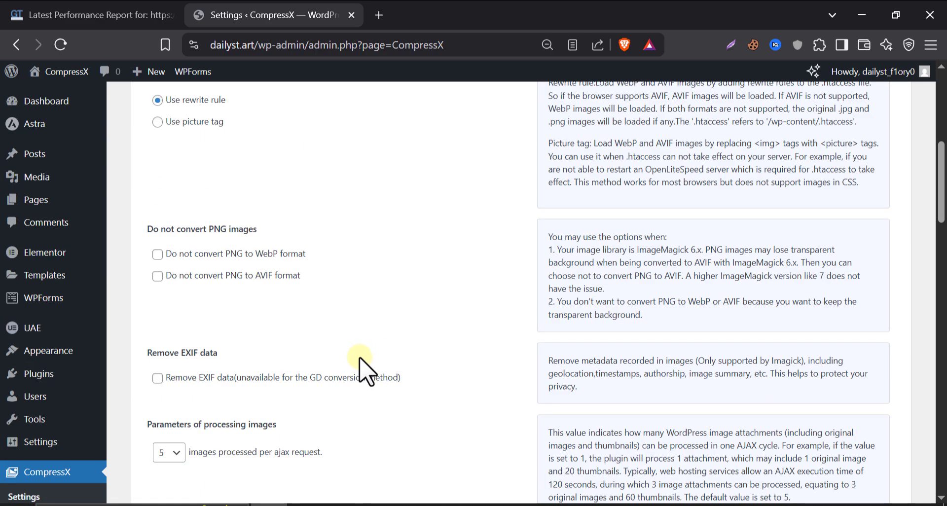
{"action": "scroll", "scroll_direction": "down", "scroll_amount": 3}
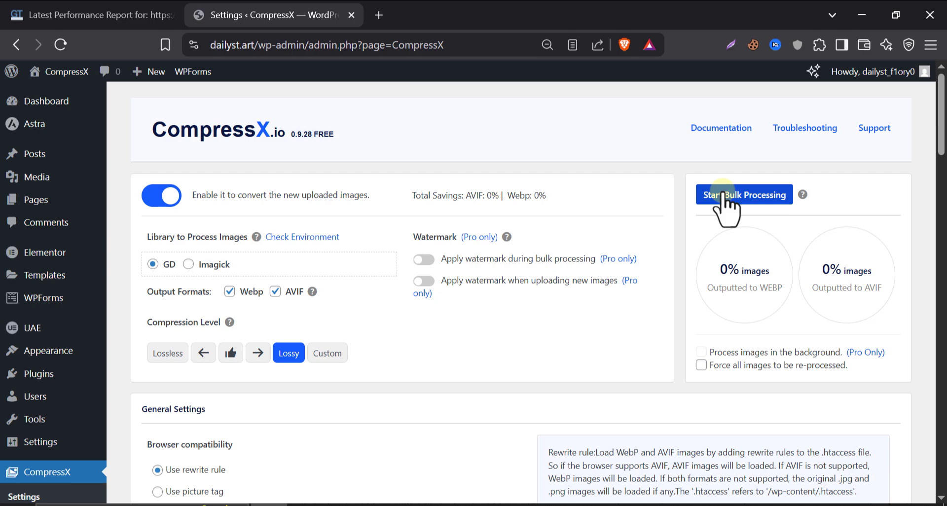
Run bulk processing until all 50 images succeed with 0 failed
{"action": "left_click", "coordinate": [744, 195]}
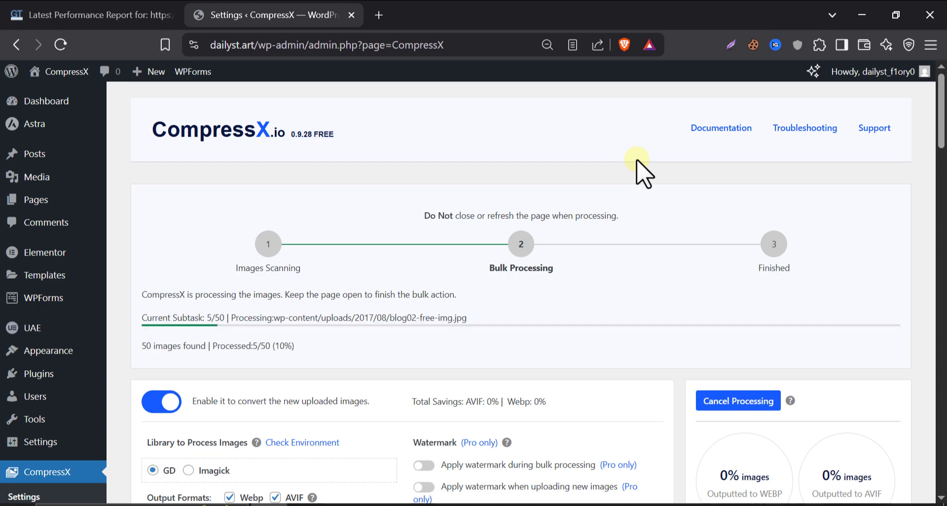
{"action": "mouse_move", "coordinate": [628, 172]}
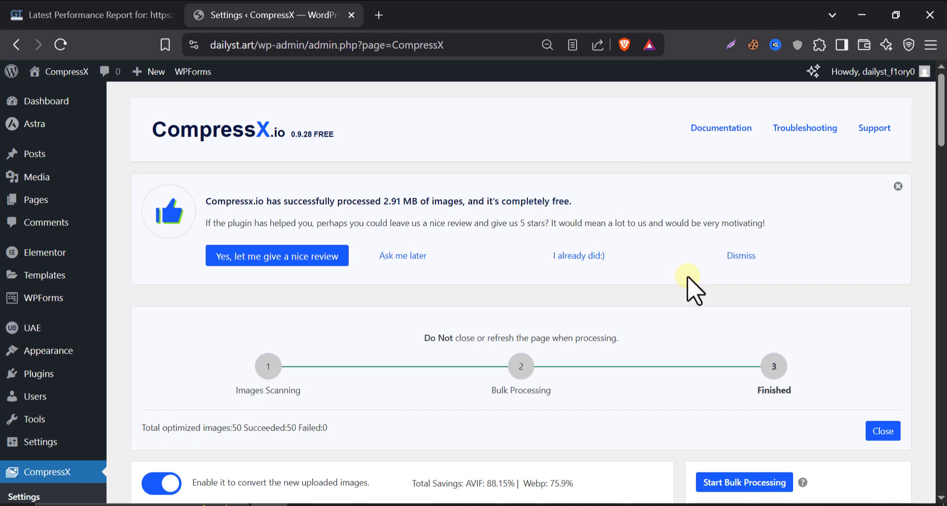
{"action": "scroll", "scroll_direction": "down", "scroll_amount": 3}
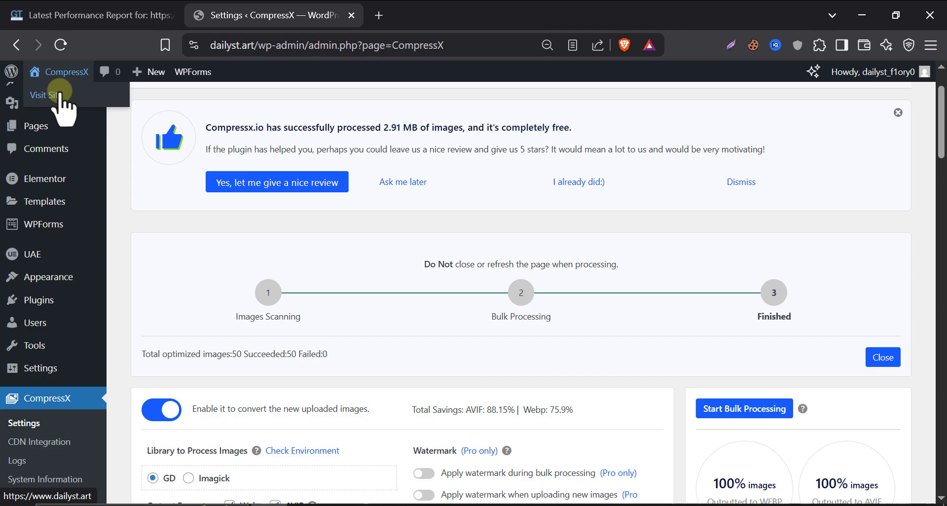
Visit the live homepage in a new tab, scroll its images, then return to GTmetrix
{"action": "left_click", "coordinate": [44, 95]}
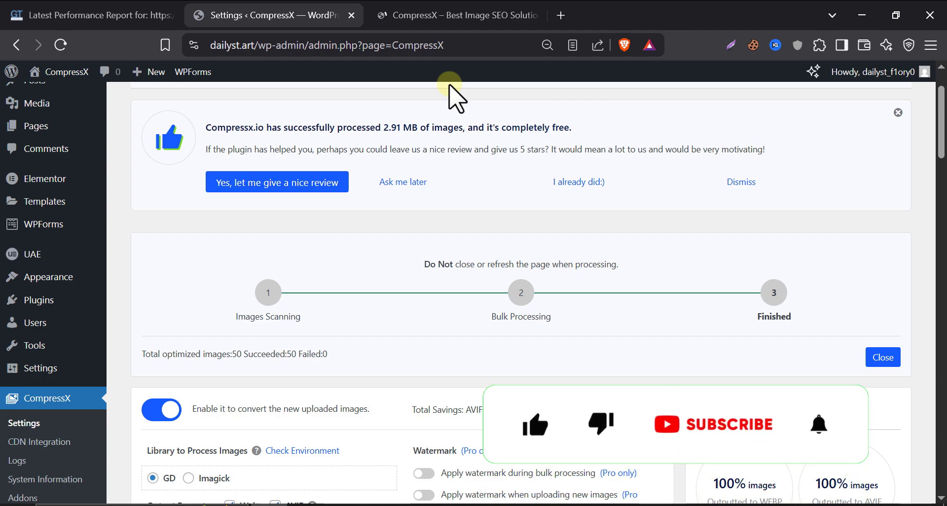
{"action": "left_click", "coordinate": [457, 15]}
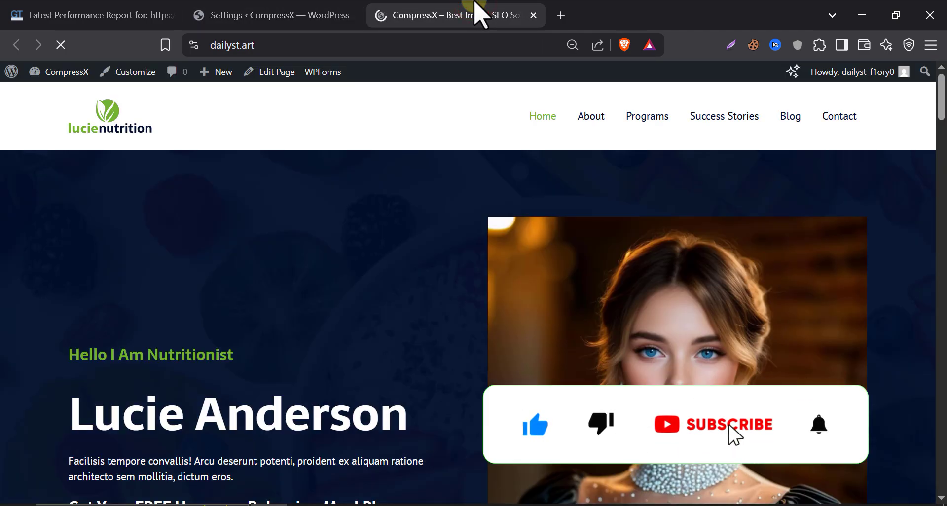
{"action": "left_click", "coordinate": [713, 424]}
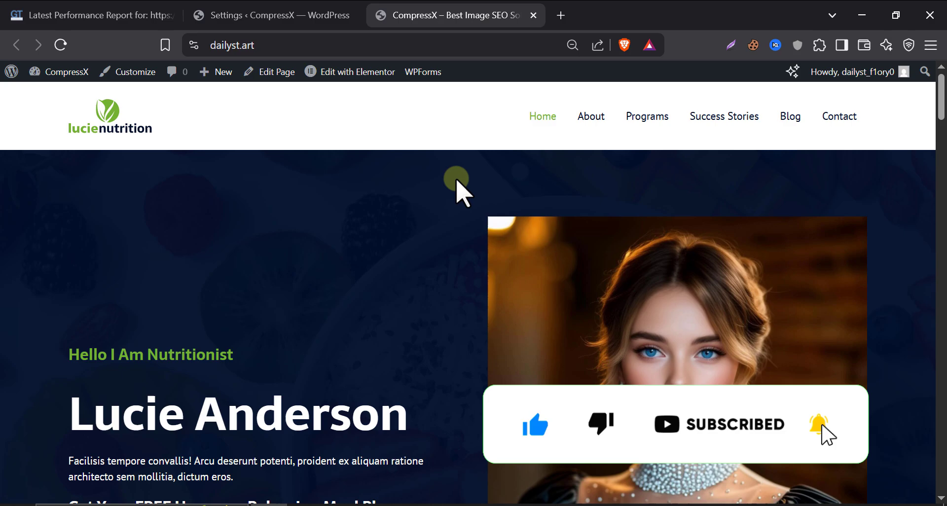
{"action": "scroll", "scroll_direction": "down", "scroll_amount": 3}
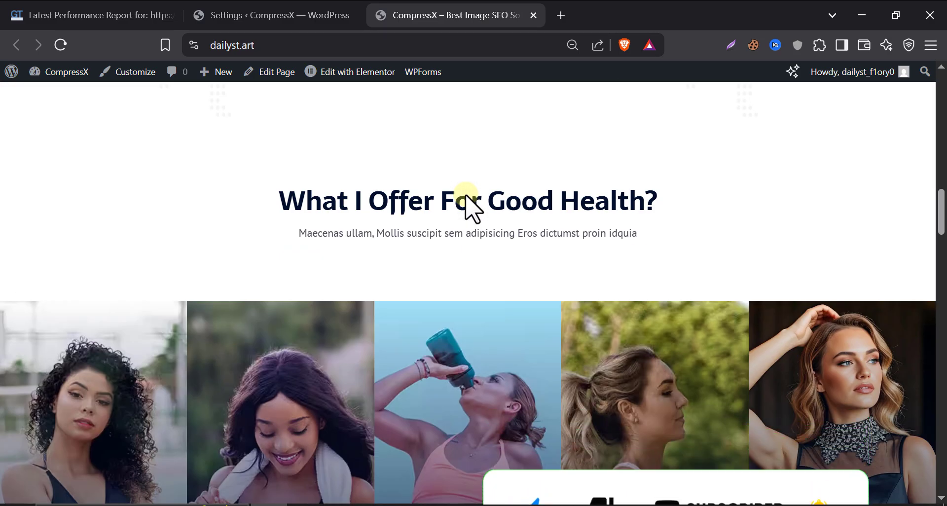
{"action": "scroll", "scroll_direction": "down", "scroll_amount": 3}
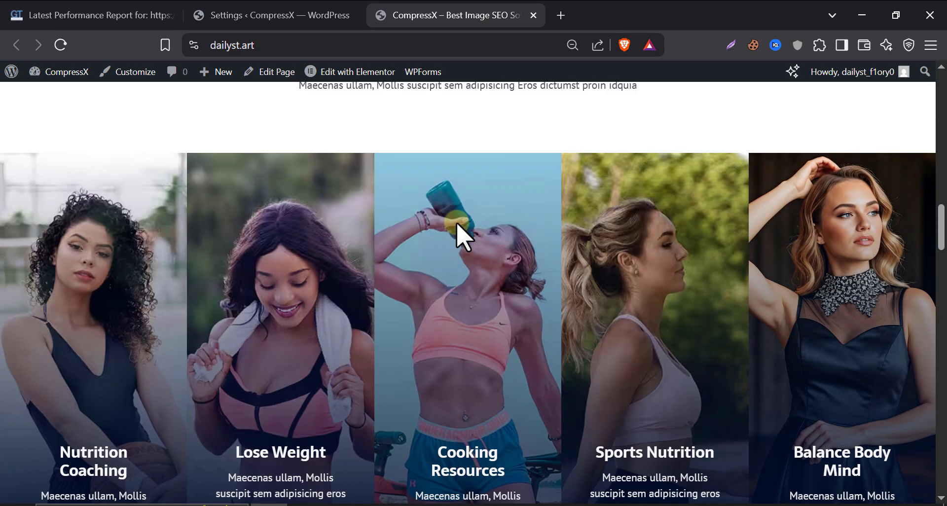
{"action": "scroll", "scroll_direction": "up", "scroll_amount": 3}
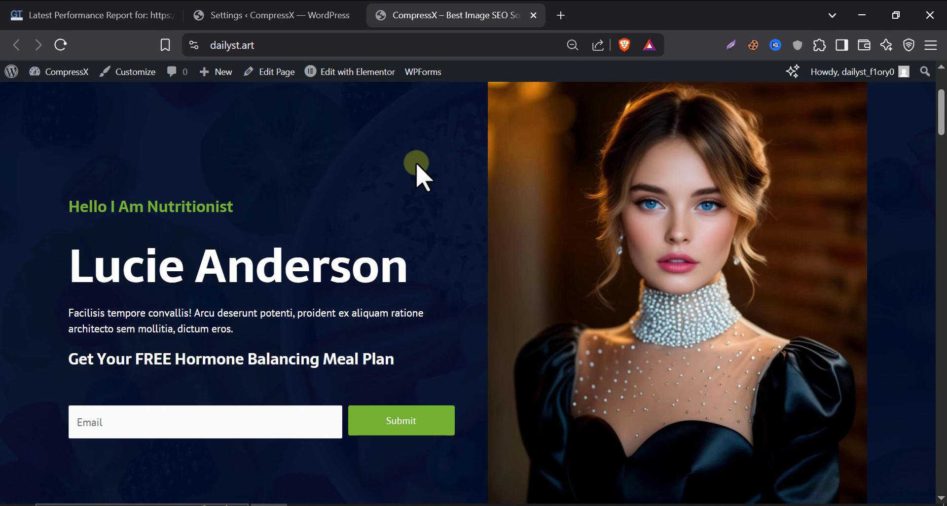
{"action": "left_click", "coordinate": [91, 15]}
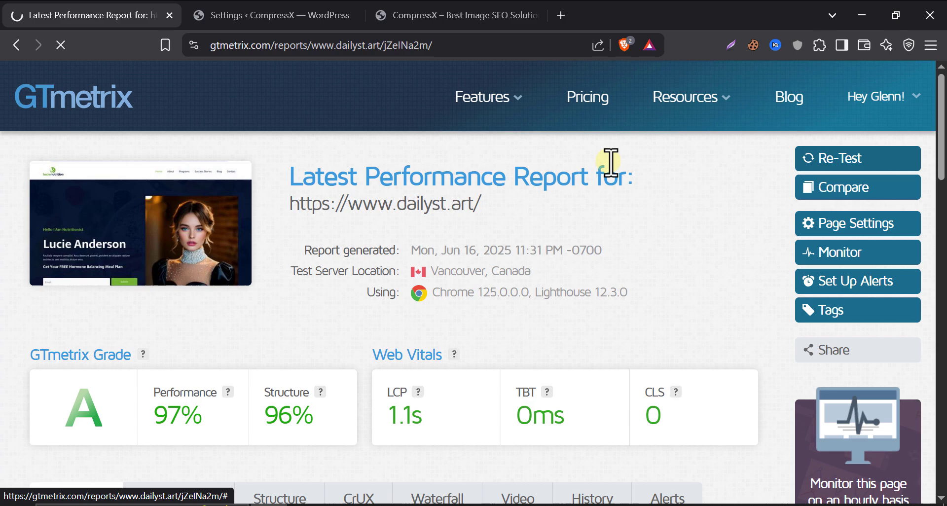
Re-Test the site and check page details: 644KB page, 198KB images
{"action": "left_click", "coordinate": [856, 158]}
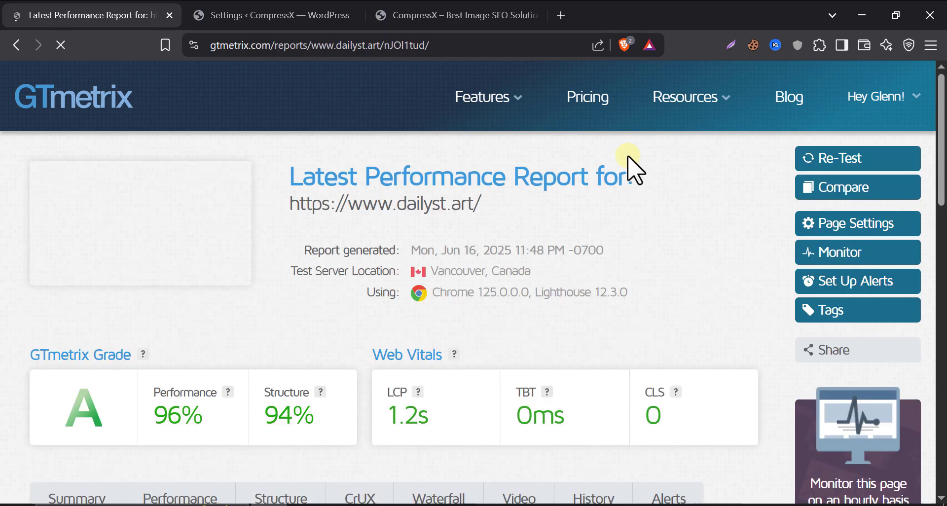
{"action": "scroll", "scroll_direction": "down", "scroll_amount": 3}
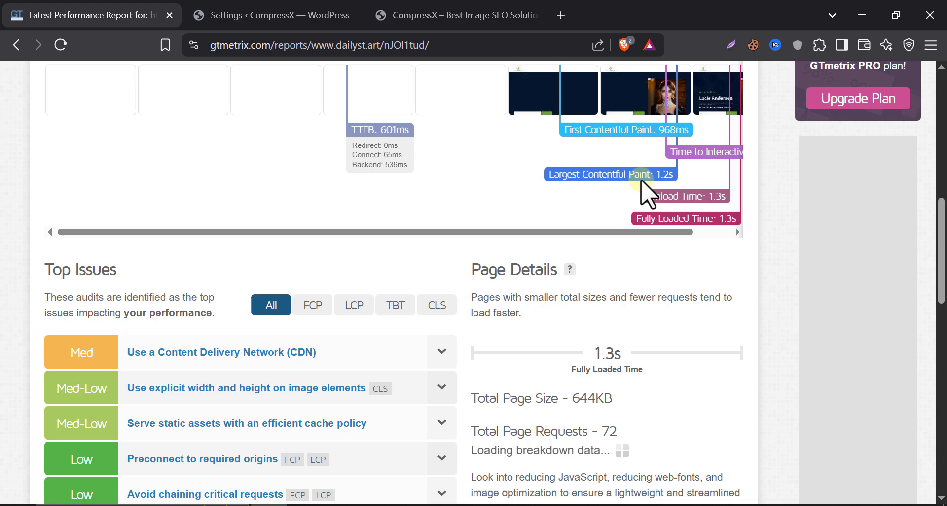
{"action": "scroll", "scroll_direction": "down", "scroll_amount": 3}
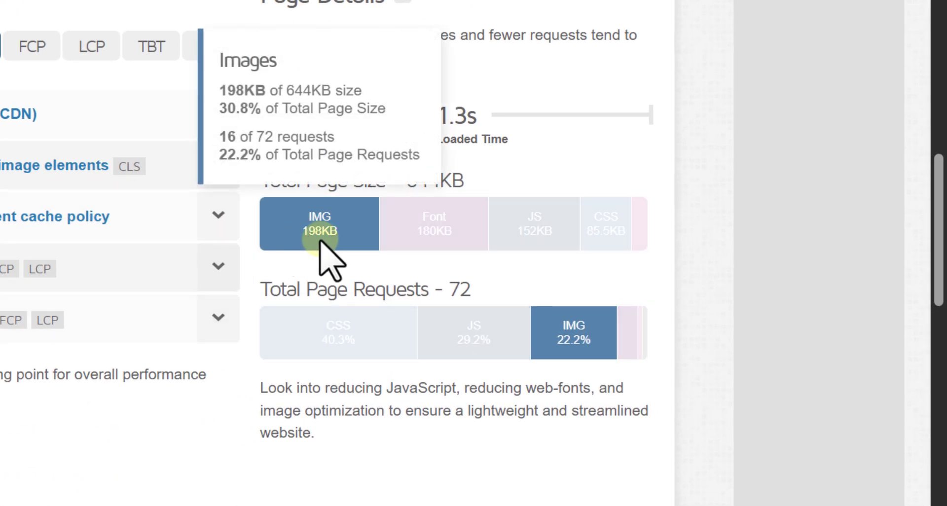
{"action": "mouse_move", "coordinate": [314, 242]}
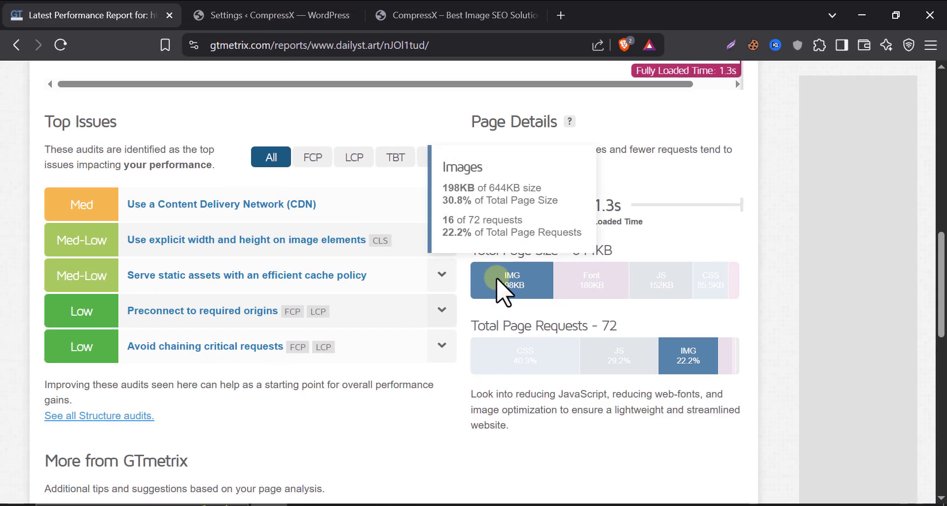
{"action": "left_click", "coordinate": [455, 15]}
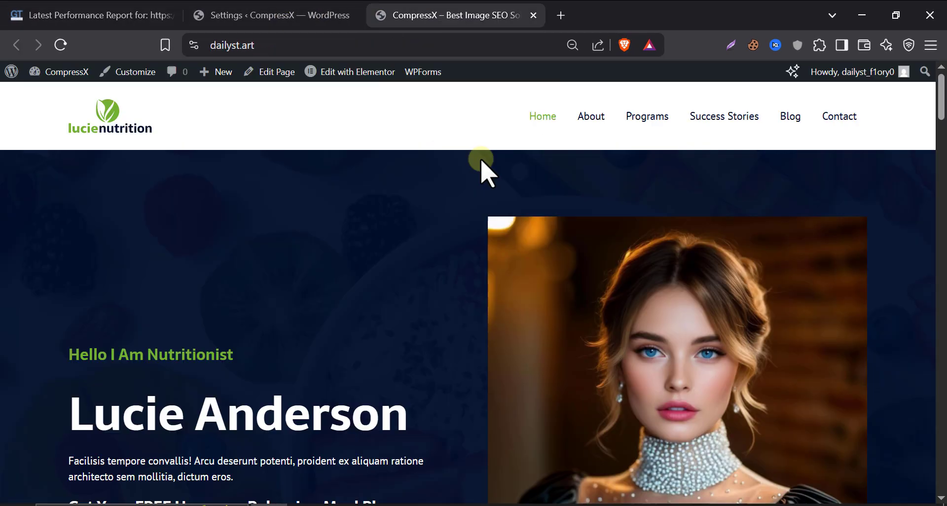
Go through Dashboard and Media Library to edit Lucia Potrait, showing WebP and AVIF savings
{"action": "scroll", "scroll_direction": "down", "scroll_amount": 3}
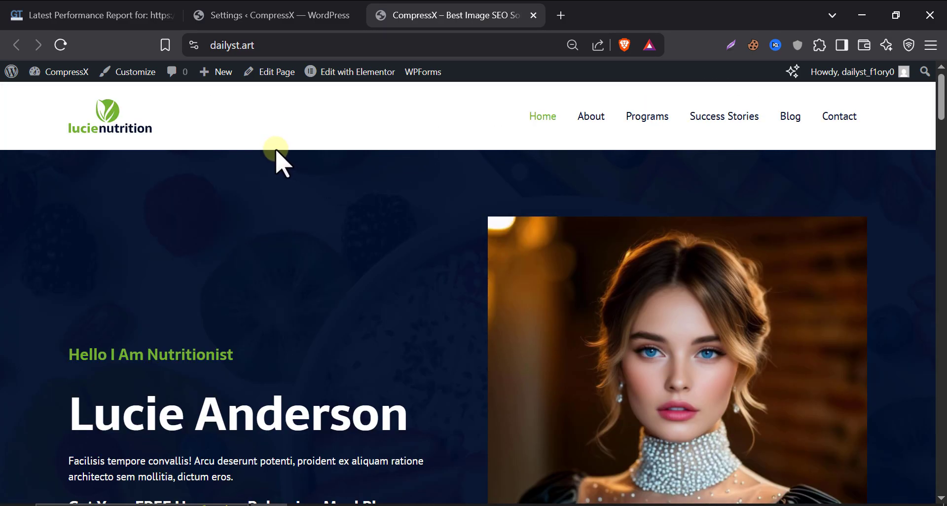
{"action": "left_click", "coordinate": [66, 71]}
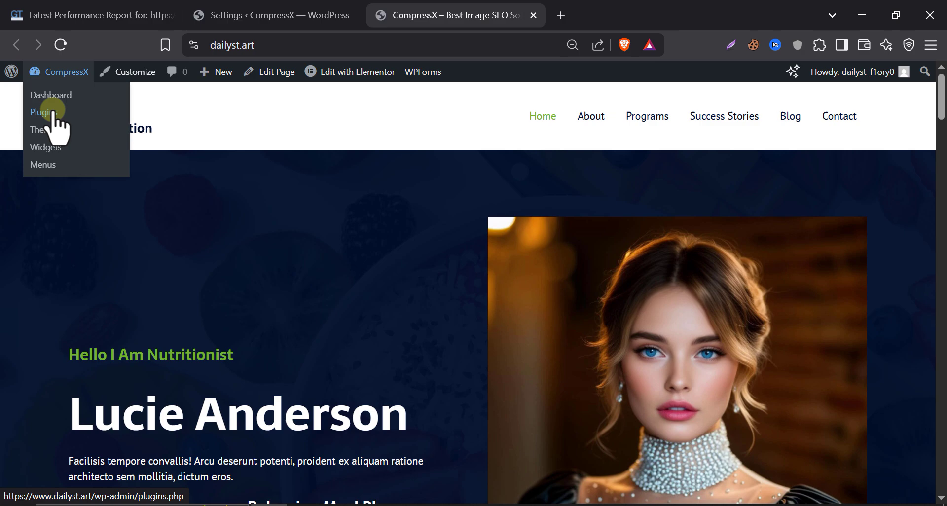
{"action": "left_click", "coordinate": [51, 95]}
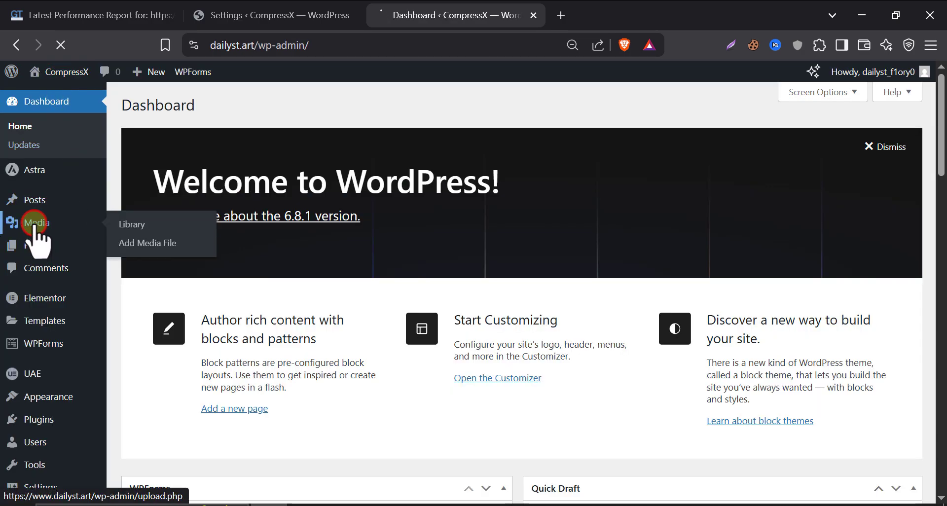
{"action": "left_click", "coordinate": [131, 224]}
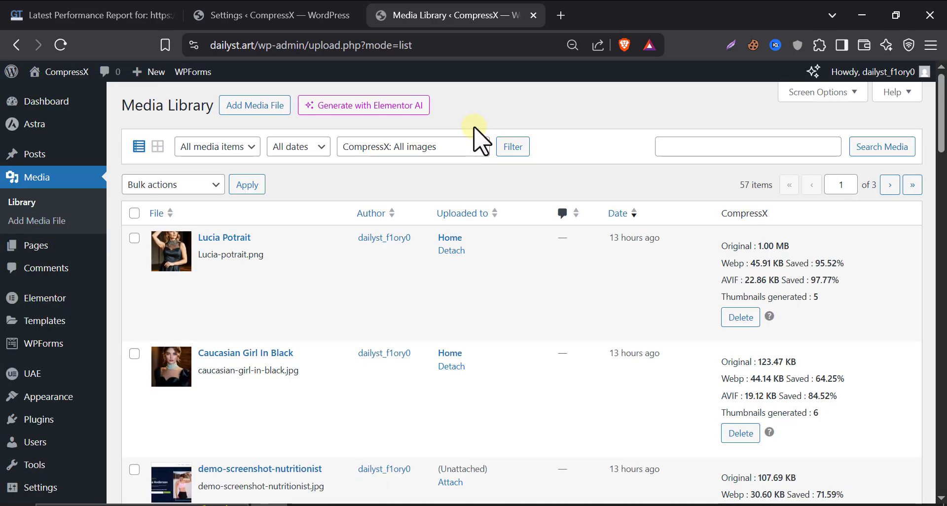
{"action": "mouse_move", "coordinate": [223, 254]}
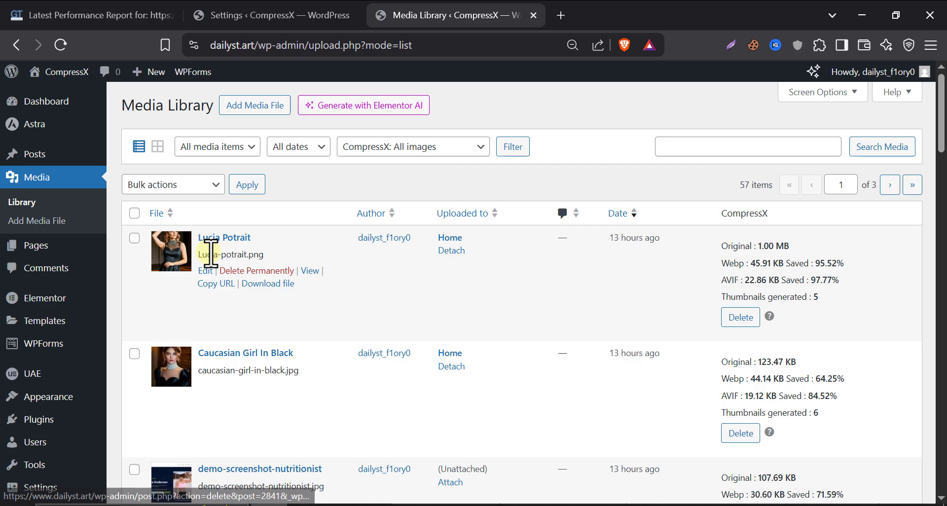
{"action": "left_click", "coordinate": [205, 270]}
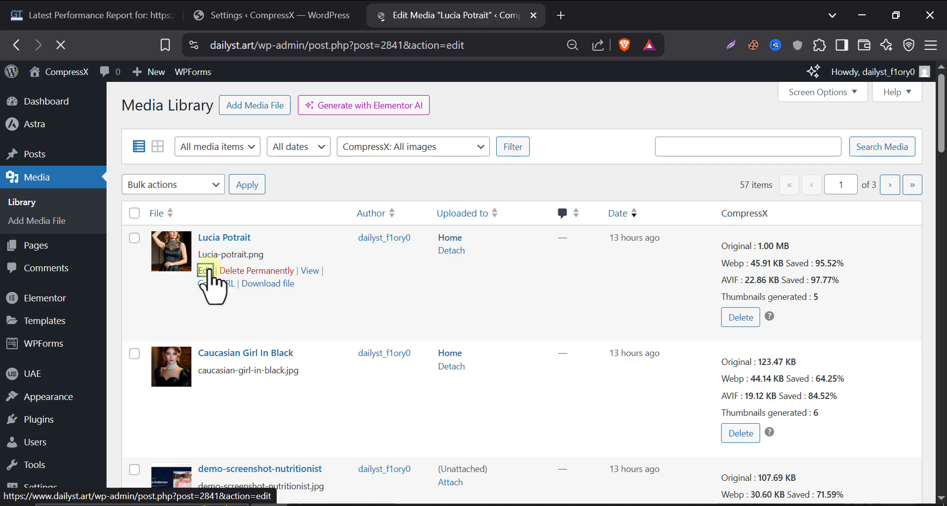
{"action": "left_click", "coordinate": [206, 270]}
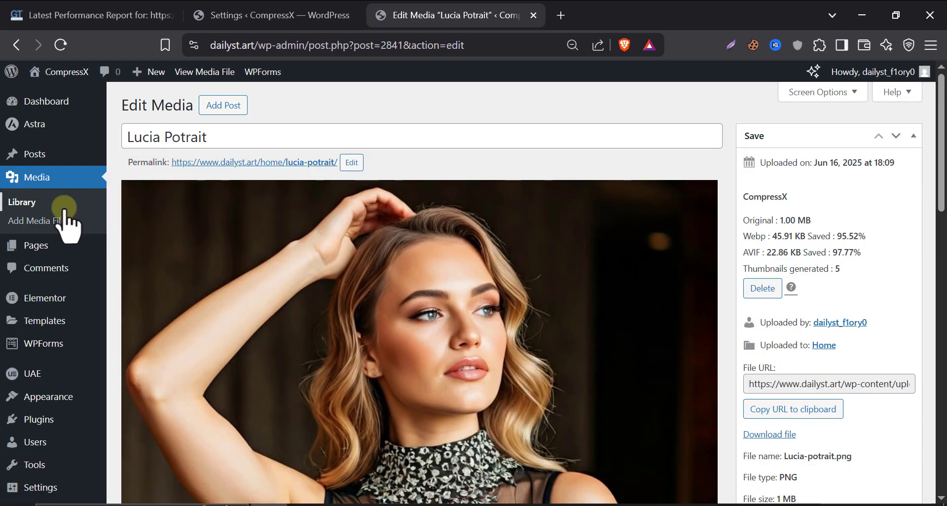
Upload 'Lucy photoshoot.png' to the WordPress media library
{"action": "left_click", "coordinate": [36, 221]}
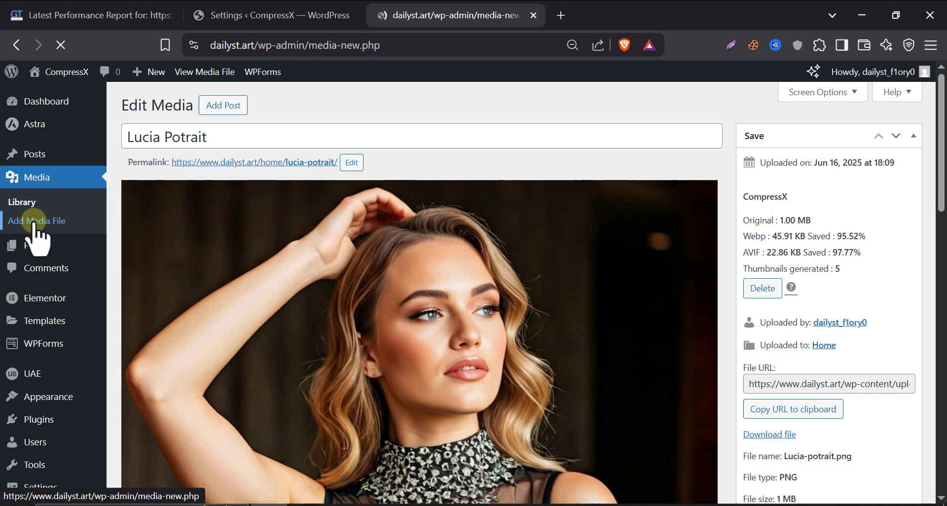
{"action": "left_click", "coordinate": [37, 221]}
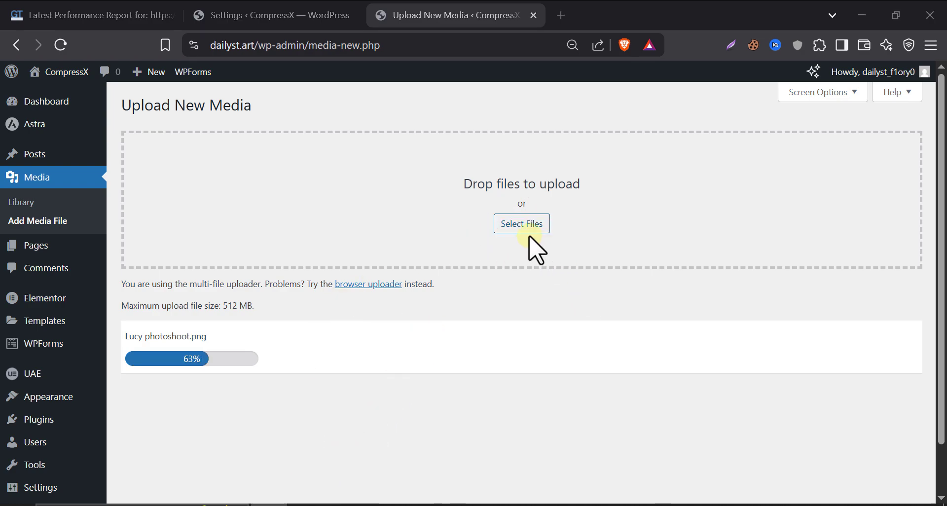
{"action": "left_click", "coordinate": [521, 224]}
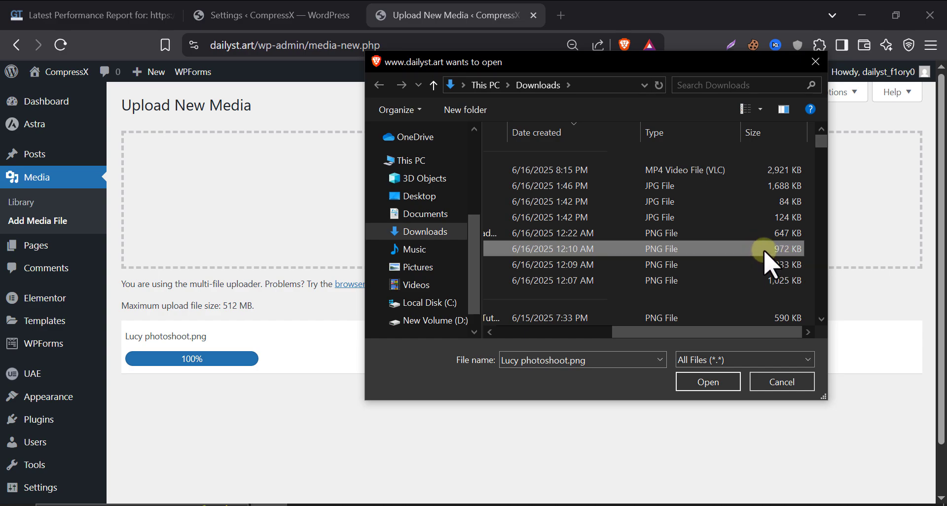
{"action": "left_click", "coordinate": [707, 381]}
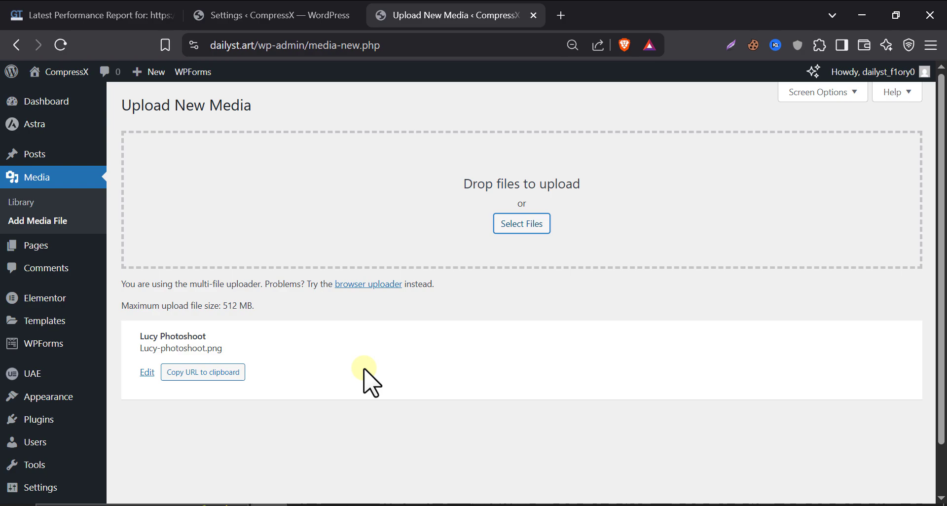
Open the Lucy Photoshoot details: 971.55KB original, WebP 51.99KB, AVIF 23.38KB
{"action": "left_click", "coordinate": [147, 372]}
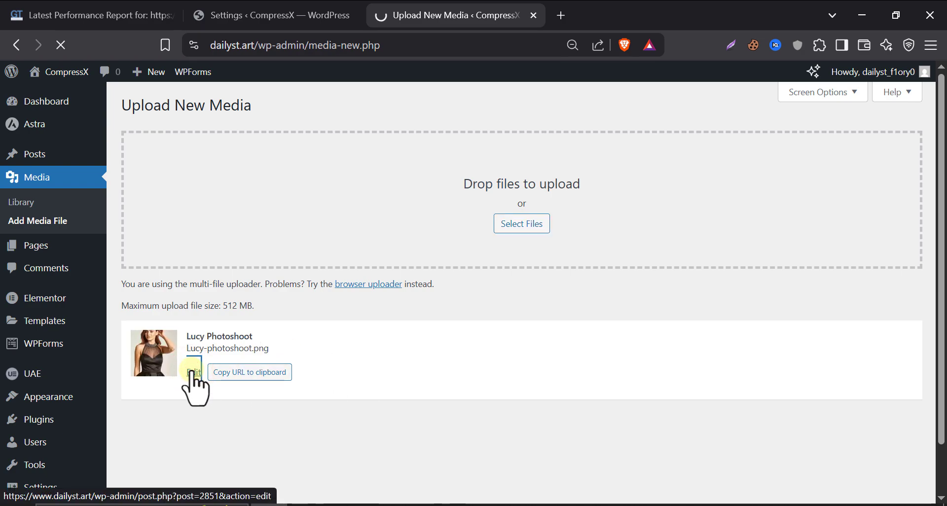
{"action": "left_click", "coordinate": [194, 371]}
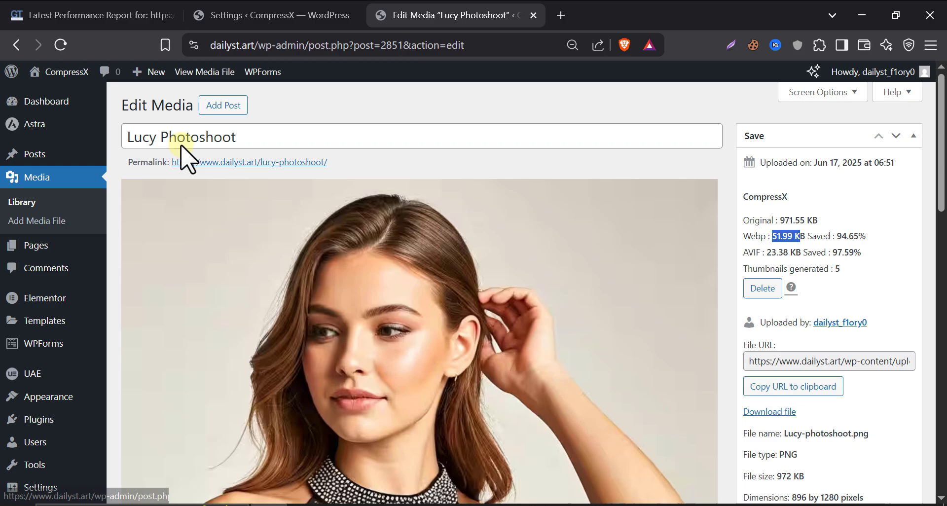
{"action": "scroll", "scroll_direction": "down", "scroll_amount": 3}
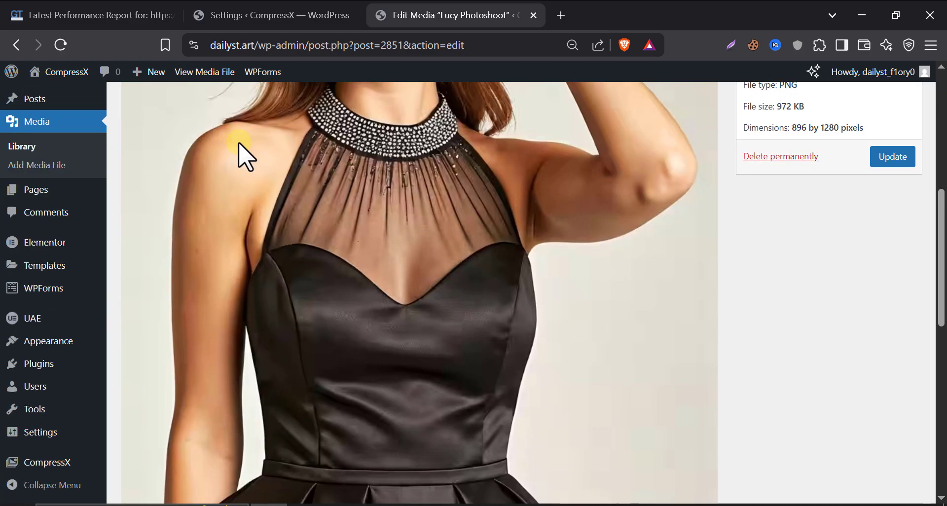
{"action": "scroll", "scroll_direction": "down", "scroll_amount": 3}
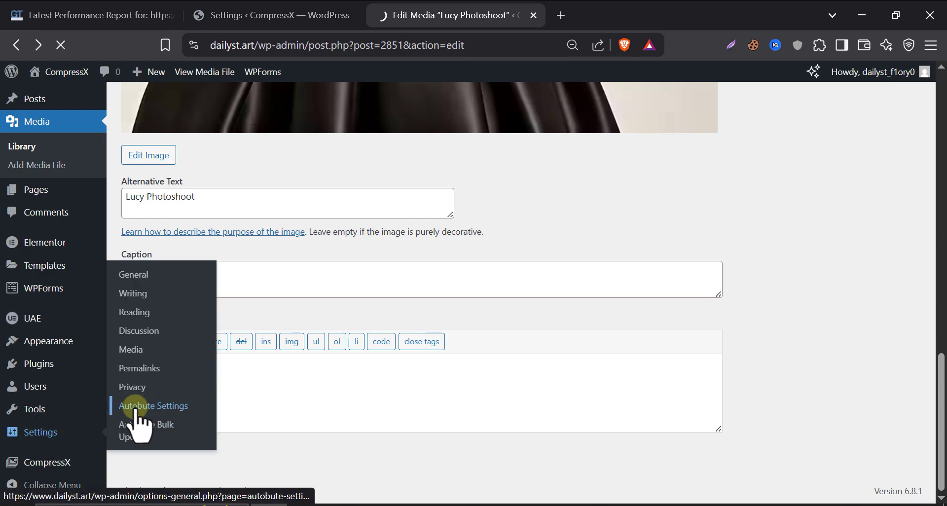
View Autobute settings, then the installed plugins list with CompressX among seven active
{"action": "left_click", "coordinate": [153, 405]}
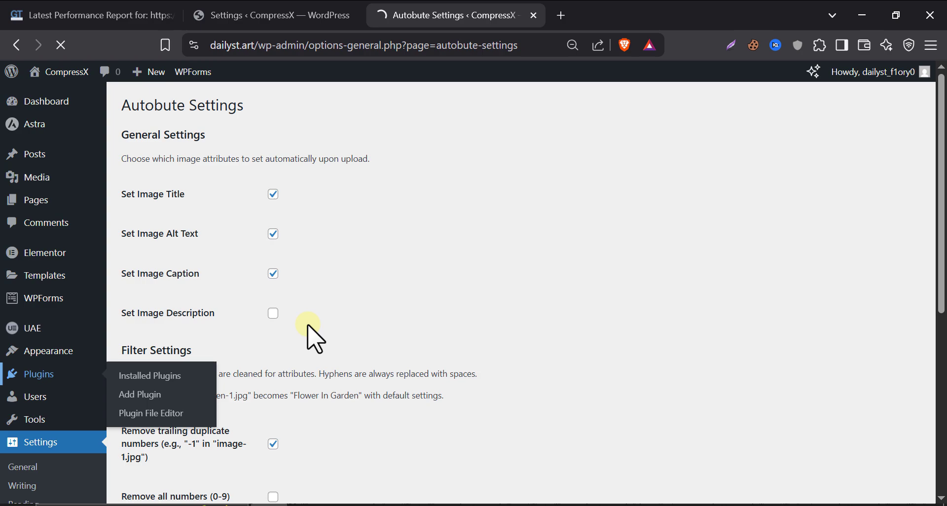
{"action": "left_click", "coordinate": [149, 375]}
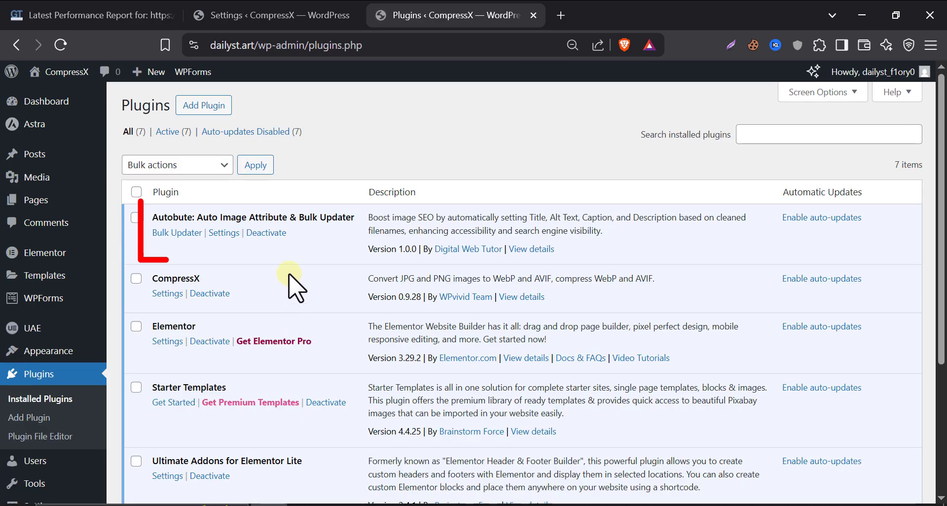
{"action": "mouse_move", "coordinate": [67, 72]}
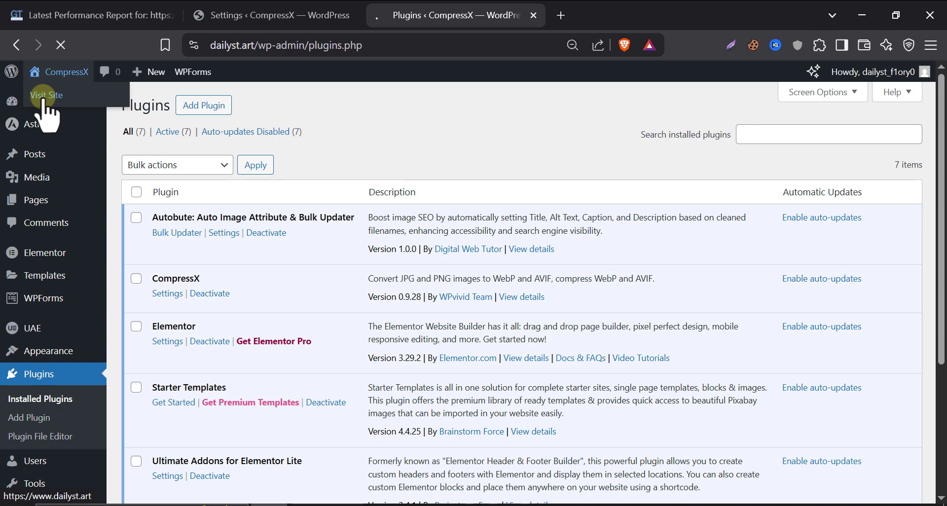
Inspect the reloaded homepage's network image requests in DevTools device mode, confirming AVIF delivery
{"action": "left_click", "coordinate": [46, 95]}
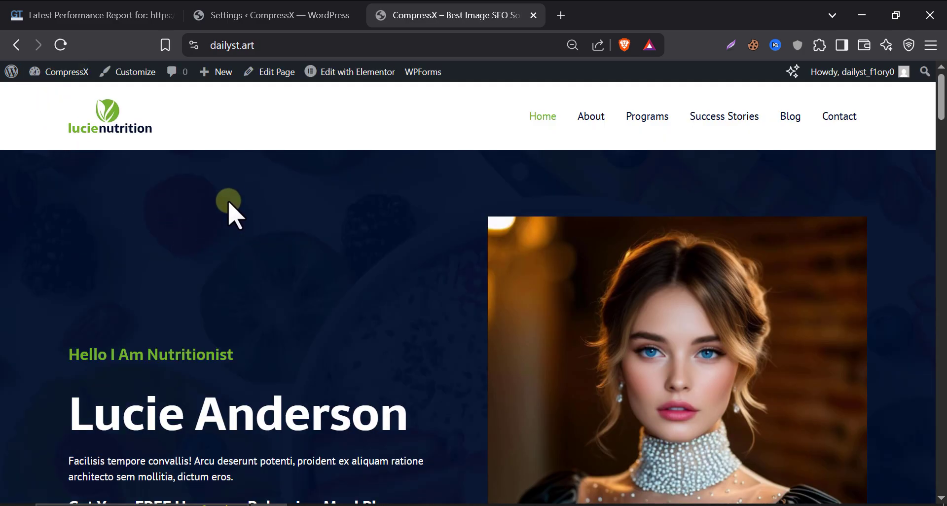
{"action": "right_click", "coordinate": [228, 200]}
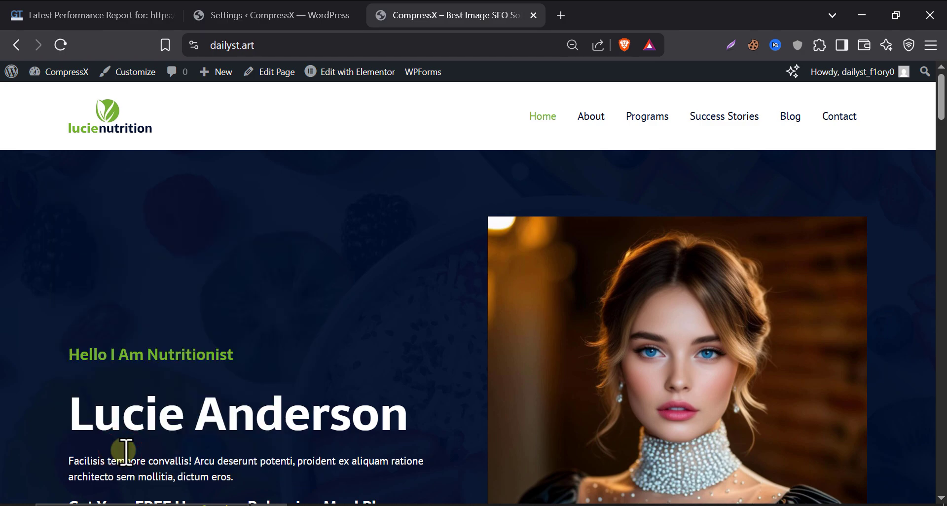
{"action": "key", "text": "F12"}
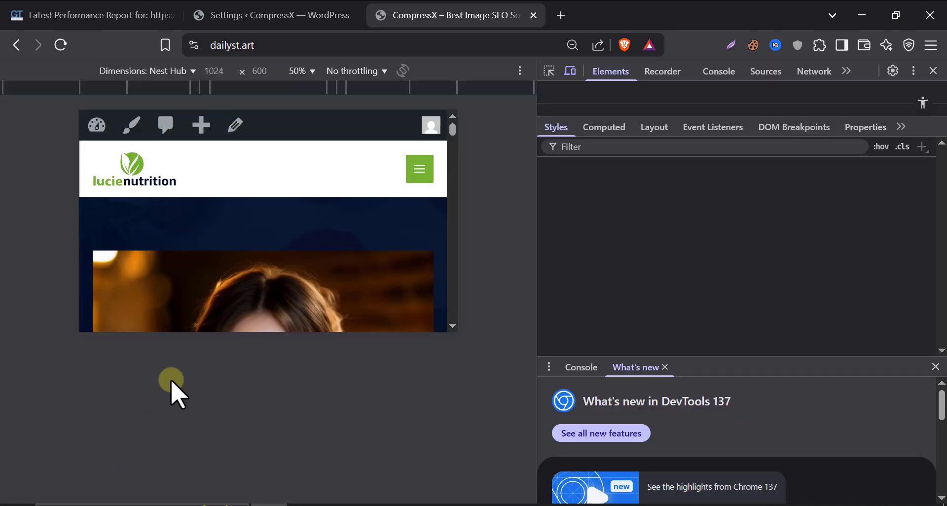
{"action": "left_click", "coordinate": [60, 45]}
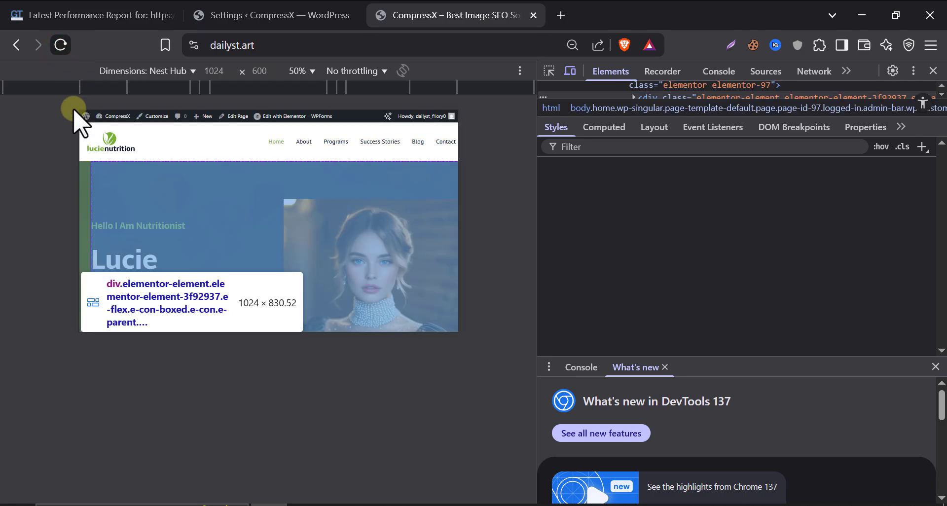
{"action": "left_click", "coordinate": [843, 82]}
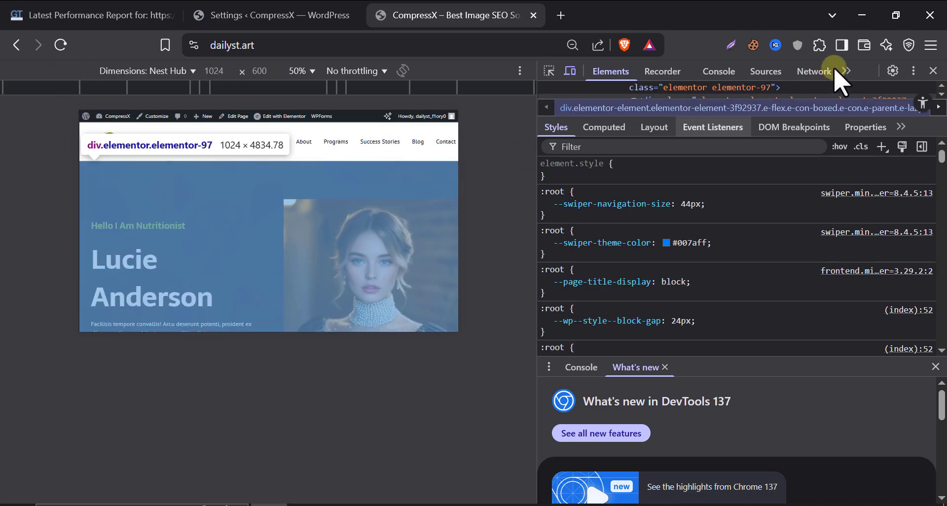
{"action": "left_click", "coordinate": [813, 71]}
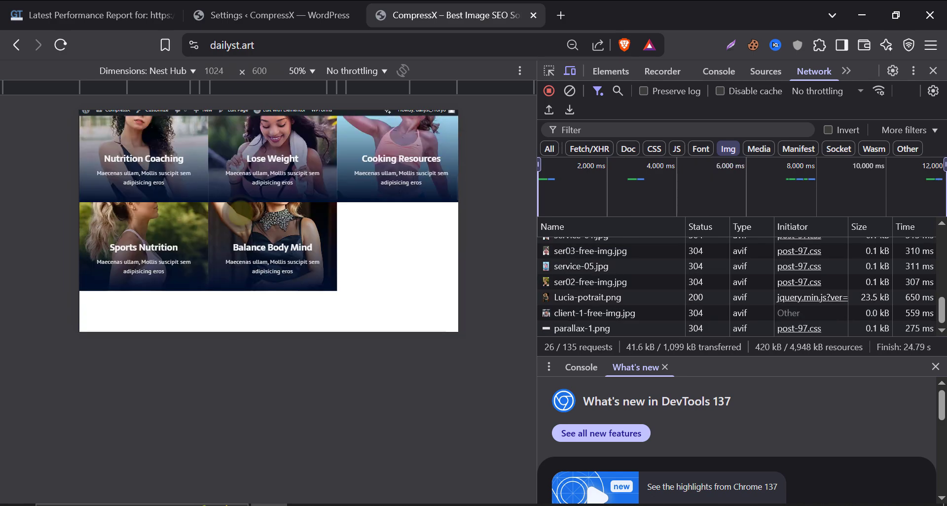
{"action": "scroll", "scroll_direction": "down", "scroll_amount": 3}
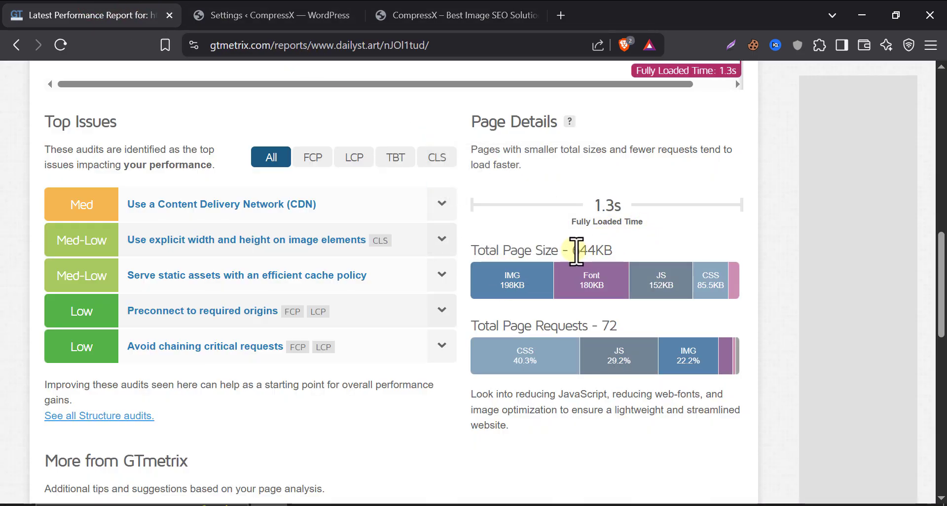
Check the GTmetrix size breakdown: images are 198KB of the 644KB total
{"action": "double_click", "coordinate": [586, 250]}
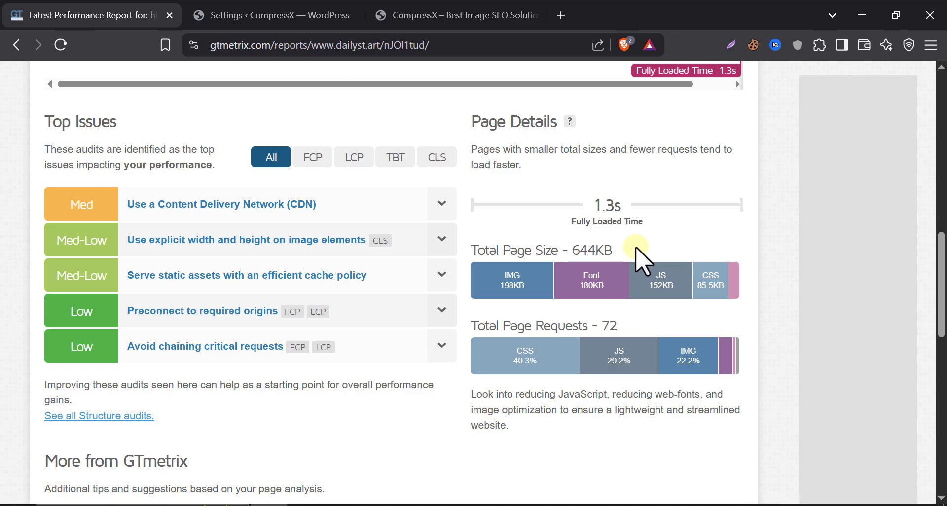
{"action": "mouse_move", "coordinate": [512, 280]}
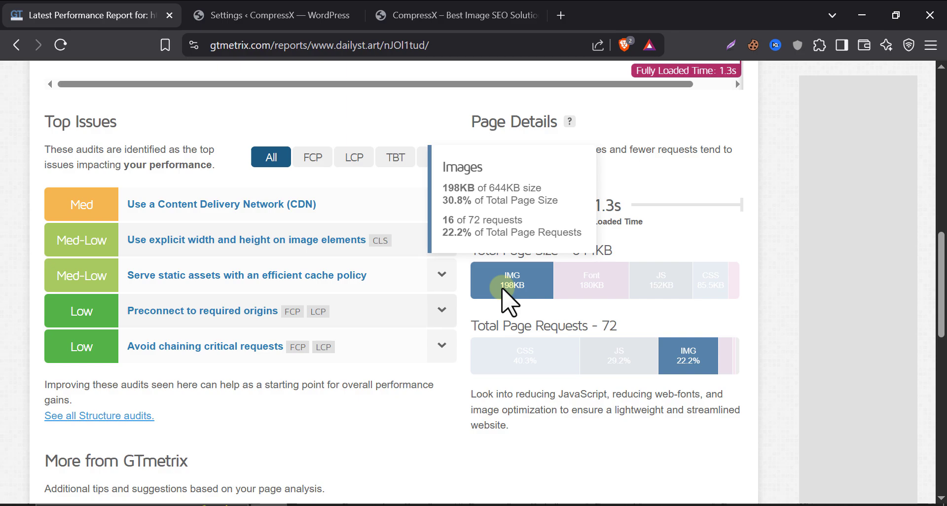
{"action": "left_click", "coordinate": [456, 16]}
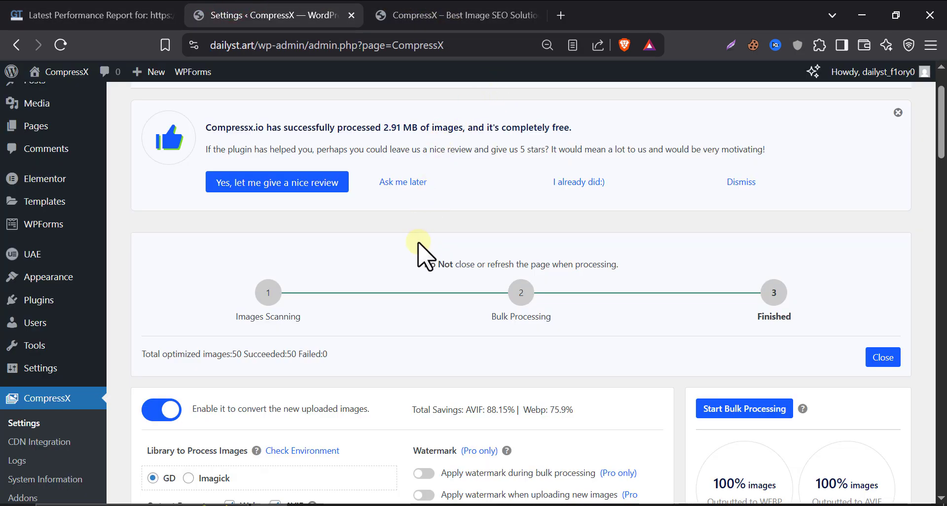
Scroll the CompressX settings, then open the Cloudflare CDN Integration page
{"action": "scroll", "scroll_direction": "down", "scroll_amount": 3}
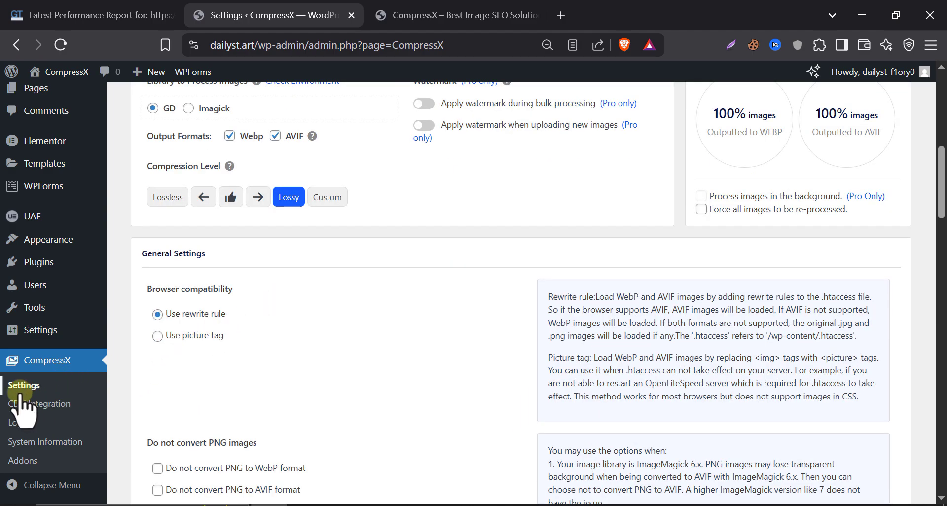
{"action": "left_click", "coordinate": [38, 404]}
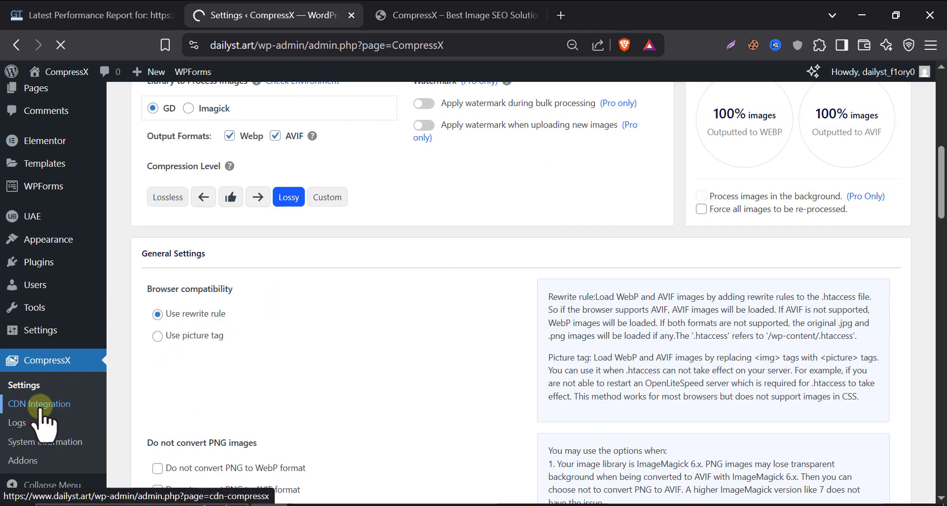
{"action": "left_click", "coordinate": [39, 404]}
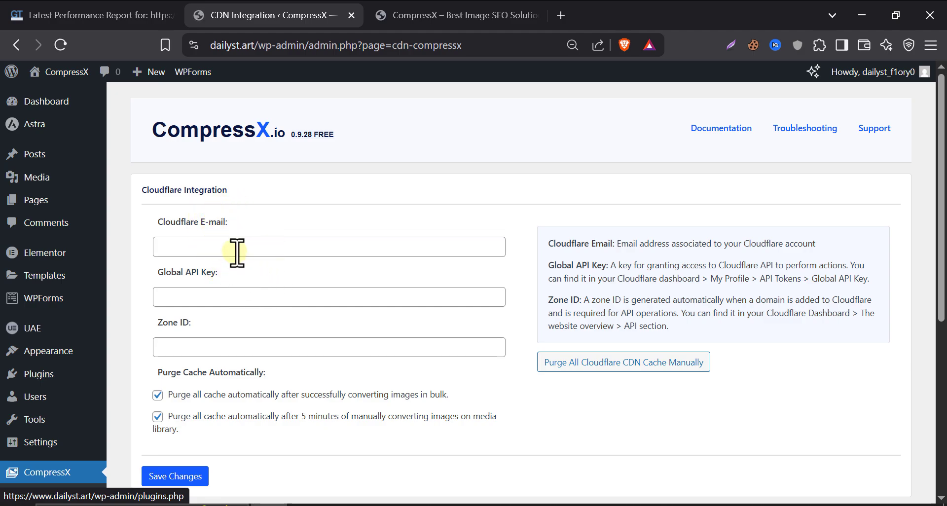
{"action": "mouse_move", "coordinate": [361, 269]}
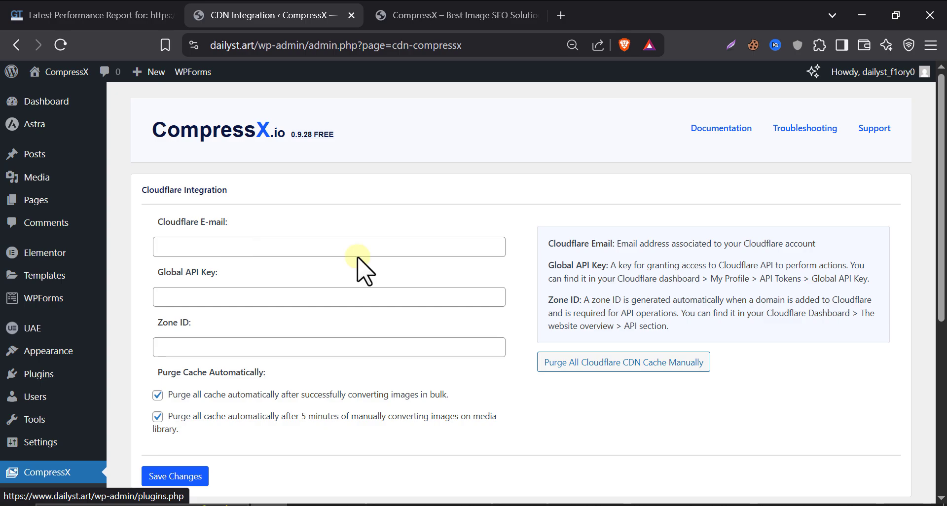
{"action": "mouse_move", "coordinate": [178, 338]}
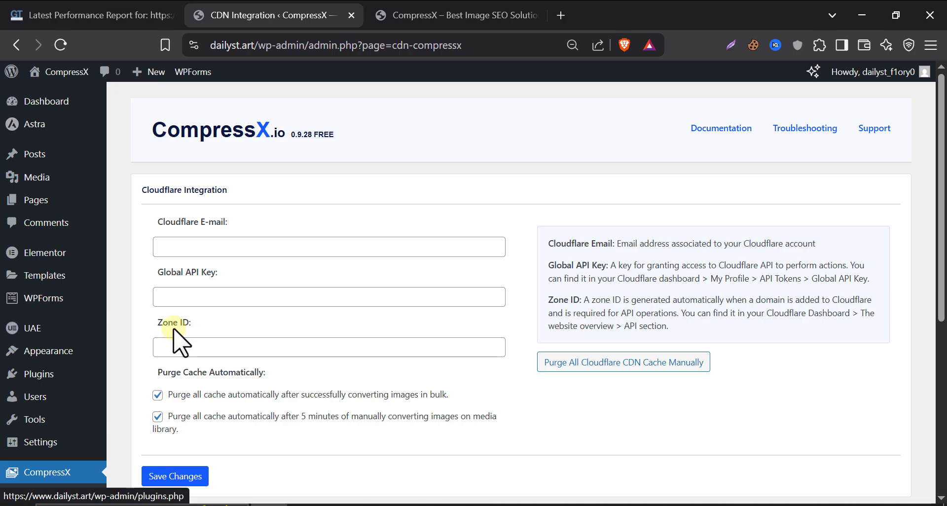
{"action": "mouse_move", "coordinate": [154, 290]}
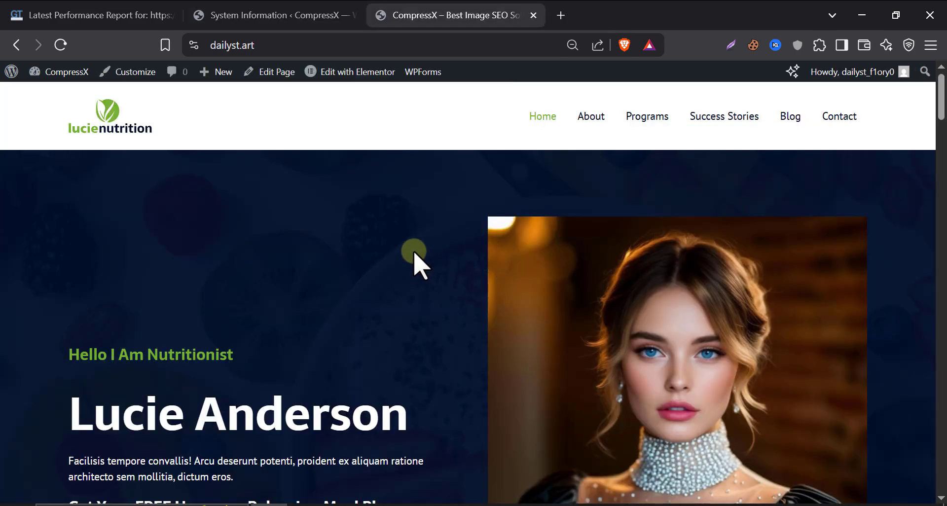
{"action": "mouse_move", "coordinate": [411, 251]}
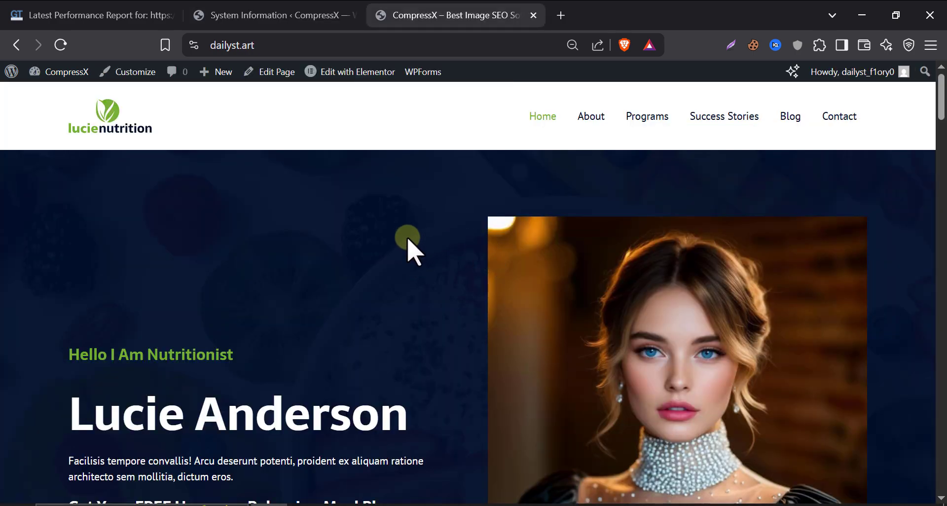
{"action": "mouse_move", "coordinate": [12, 235]}
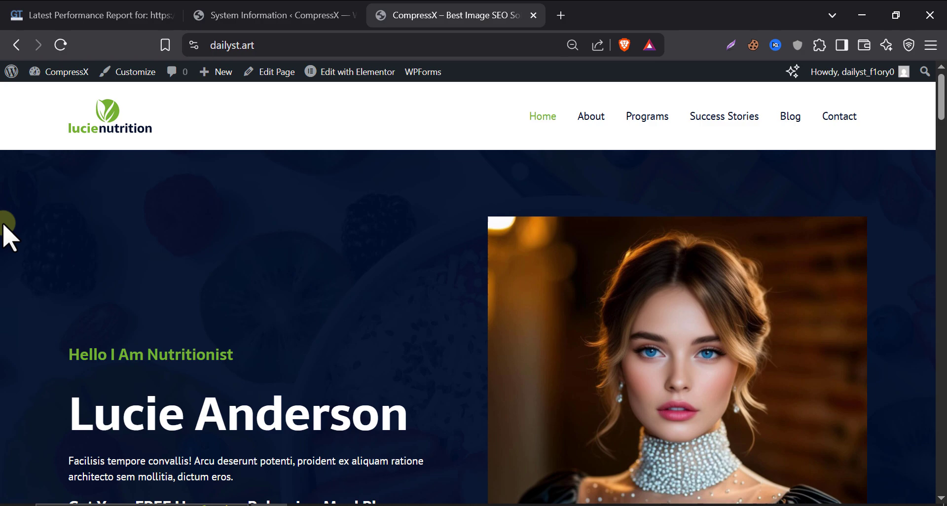
Scroll the live homepage to the hero section with portrait photo and email signup
{"action": "scroll", "scroll_direction": "down", "scroll_amount": 3}
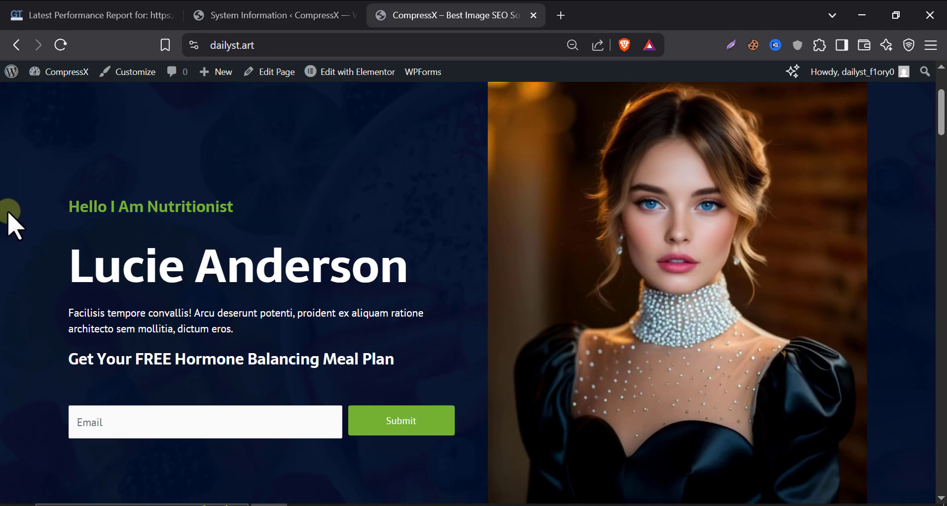